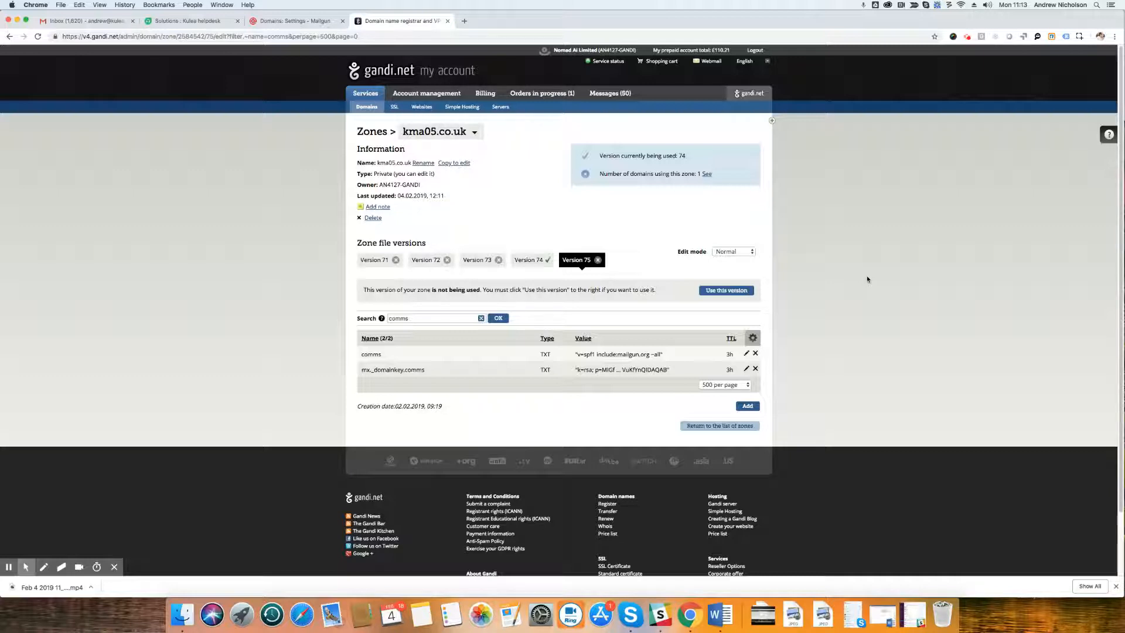
{"action": "mouse_move", "coordinate": [834, 233]}
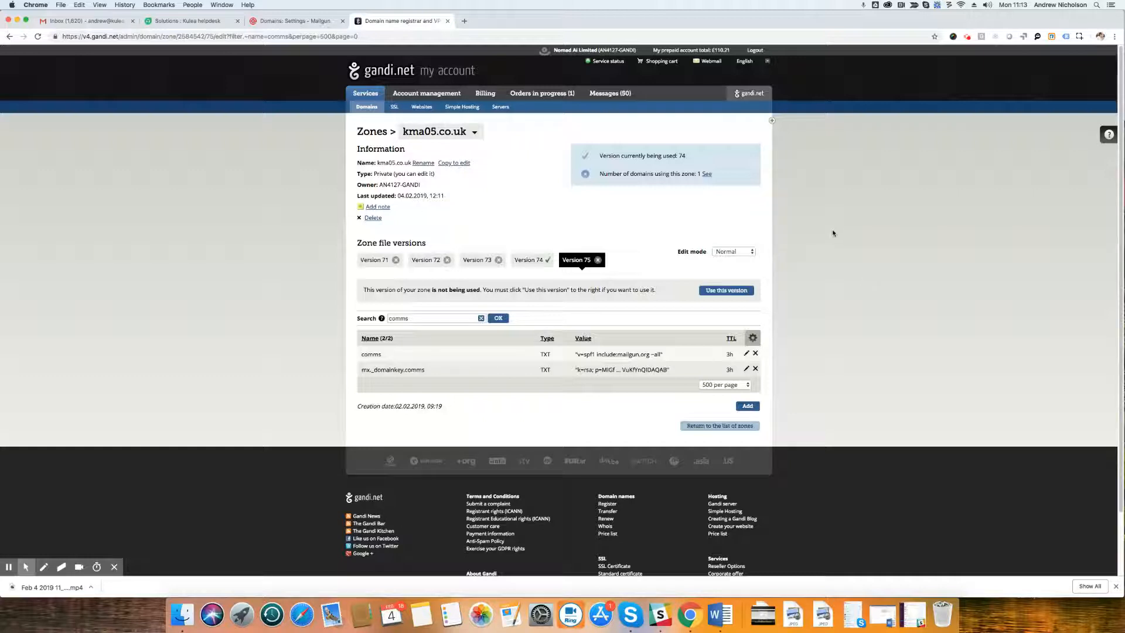
{"action": "mouse_move", "coordinate": [726, 241]}
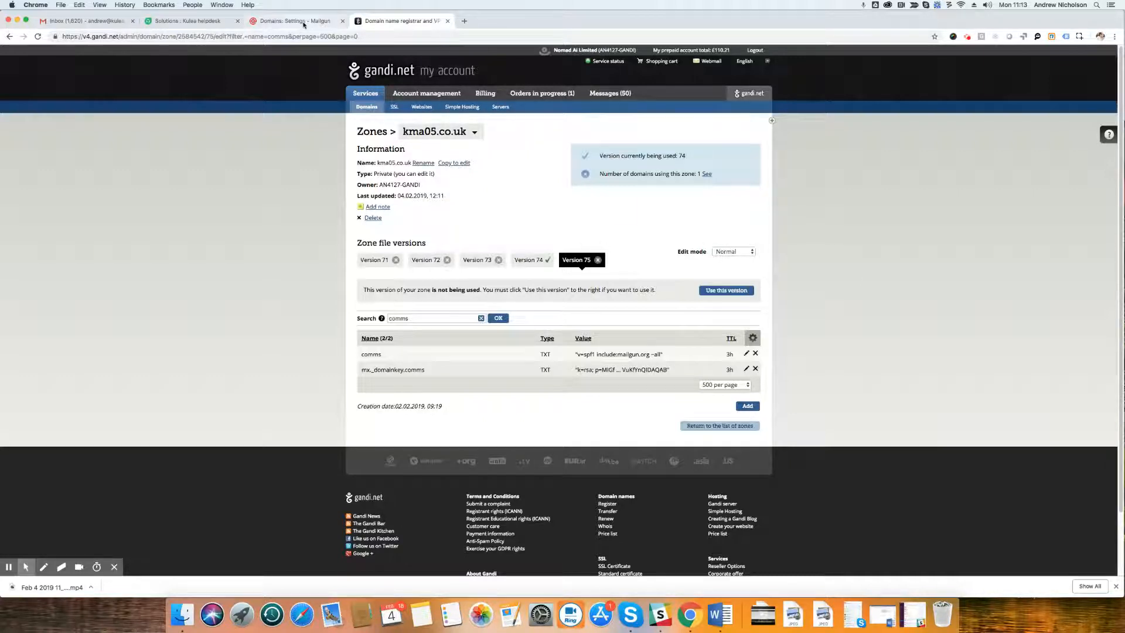
Step: Check the required MX hostnames in Mailgun, then return to the Gandi zone page
{"action": "left_click", "coordinate": [293, 21]}
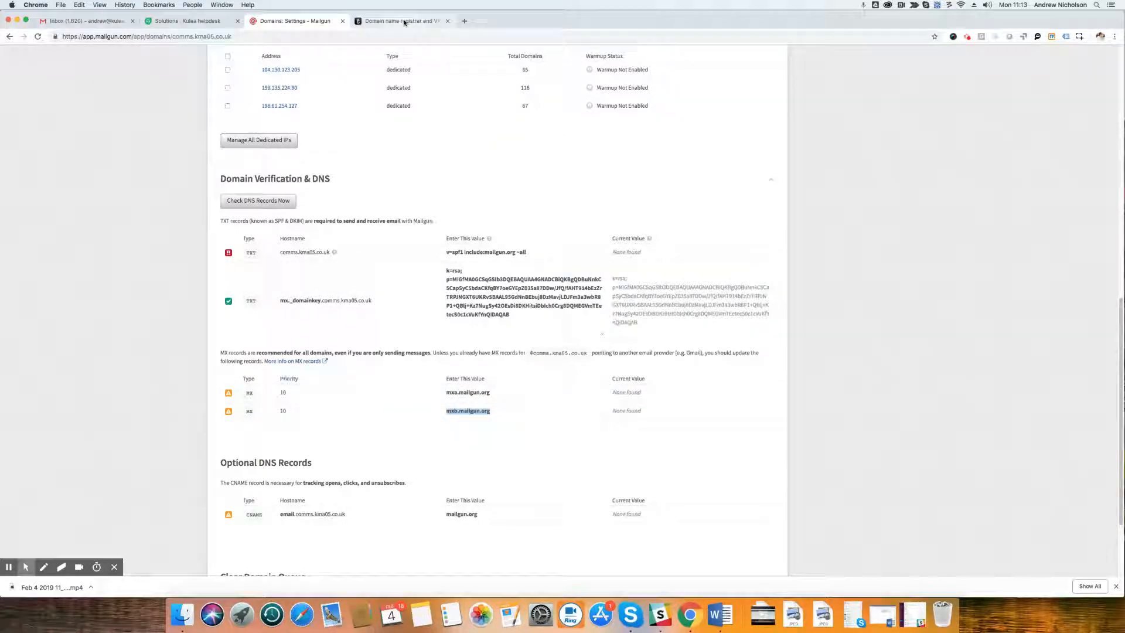
{"action": "left_click", "coordinate": [405, 21]}
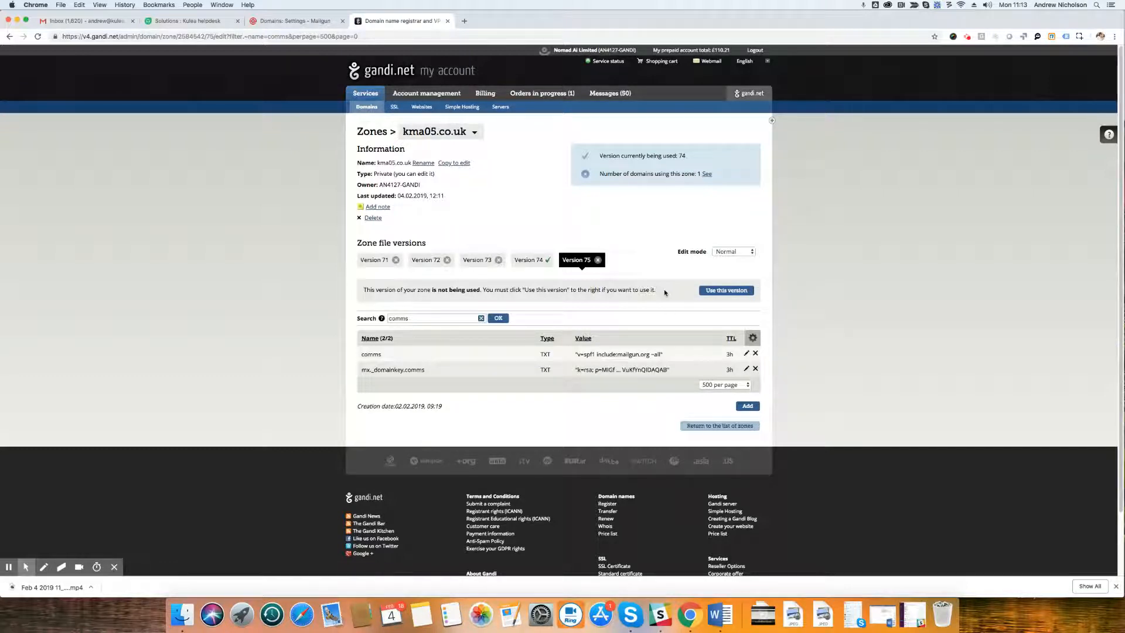
Step: Start a new MX record in the zone named comms
{"action": "left_click", "coordinate": [747, 405]}
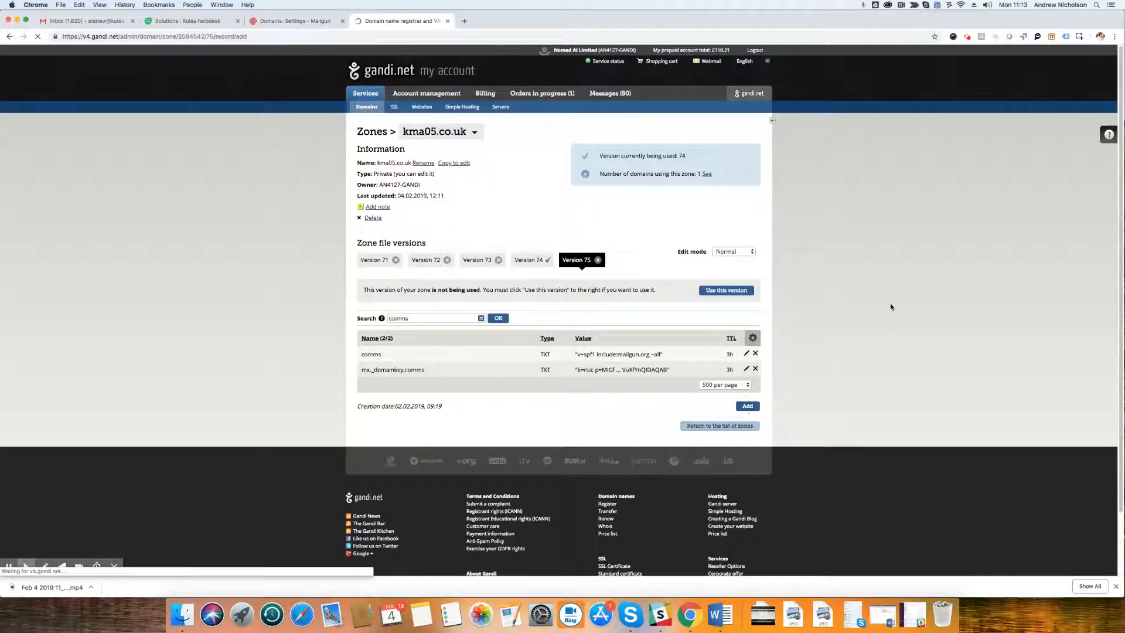
{"action": "left_click", "coordinate": [747, 406]}
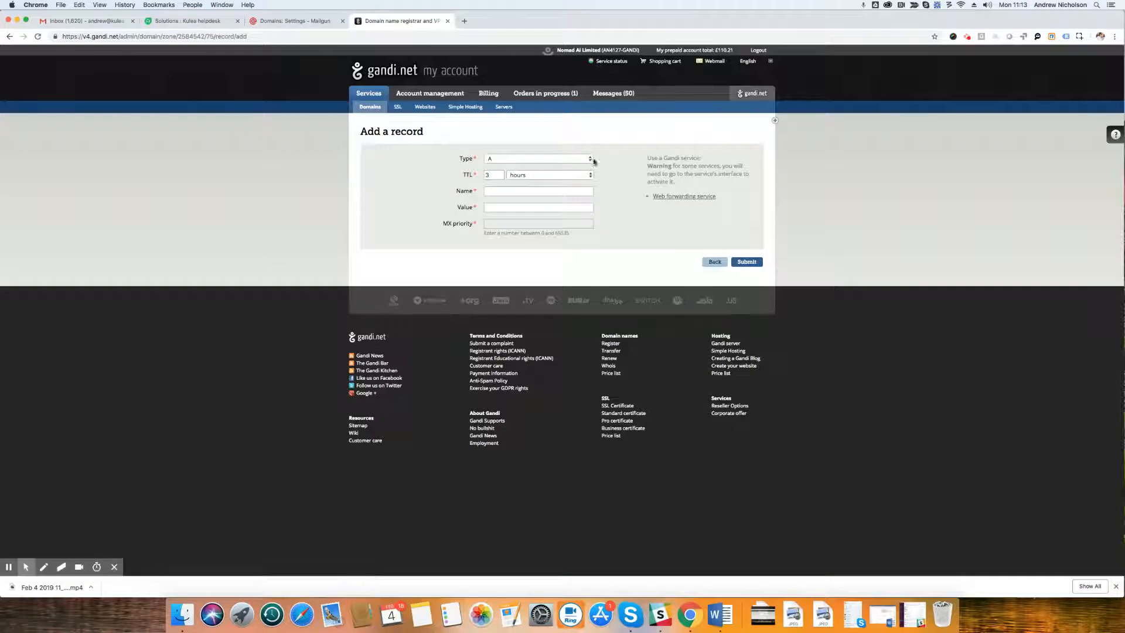
{"action": "left_click", "coordinate": [538, 158]}
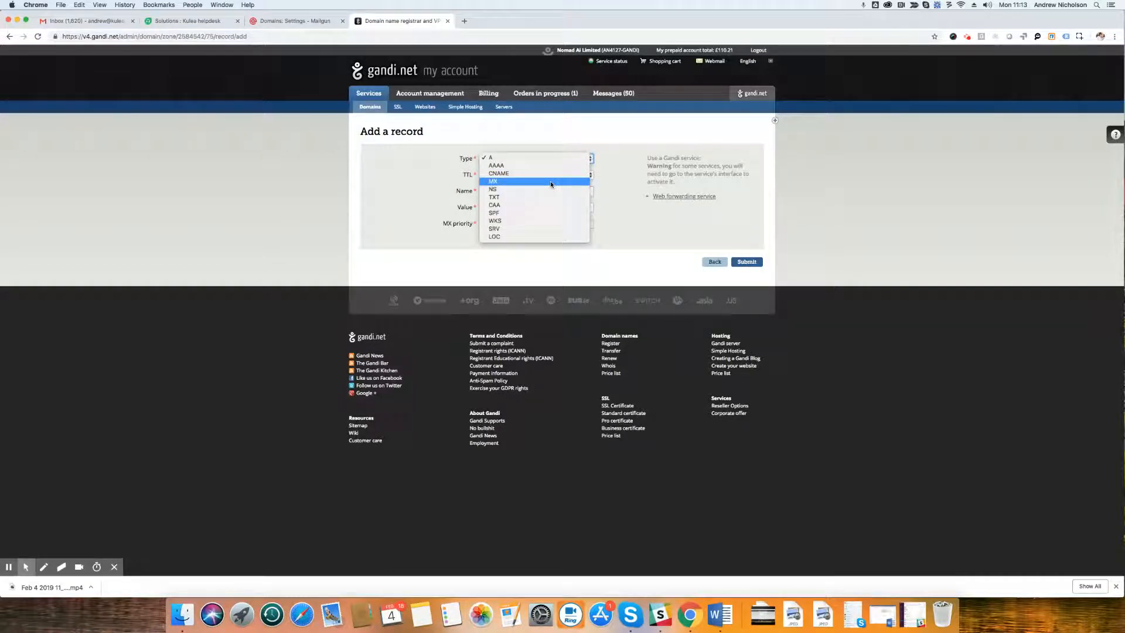
{"action": "left_click", "coordinate": [492, 180]}
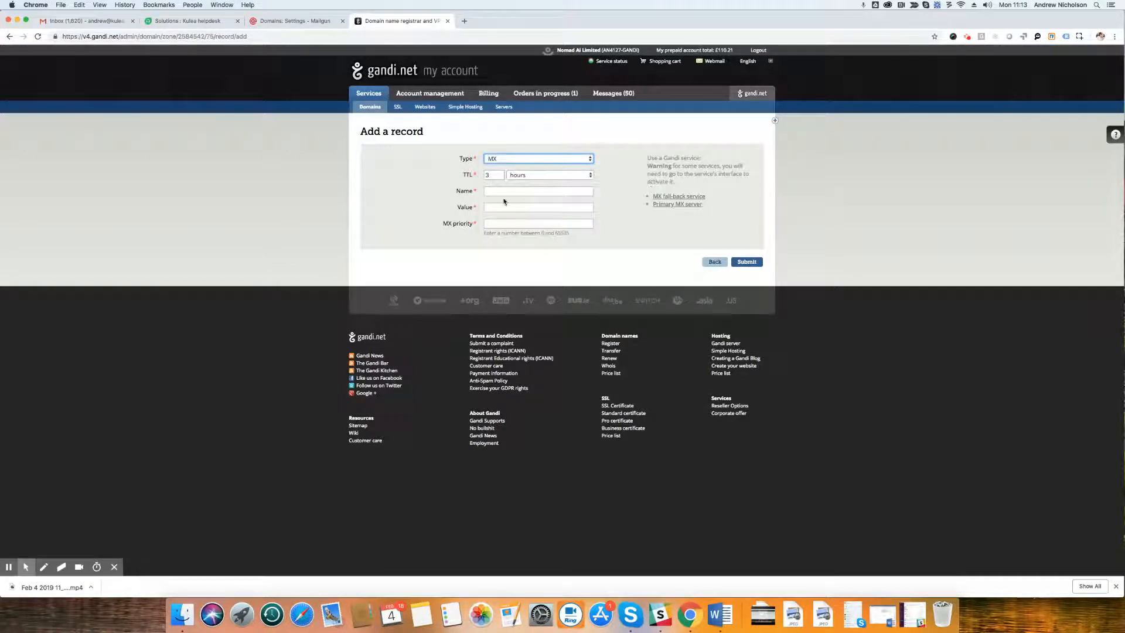
{"action": "left_click", "coordinate": [294, 21]}
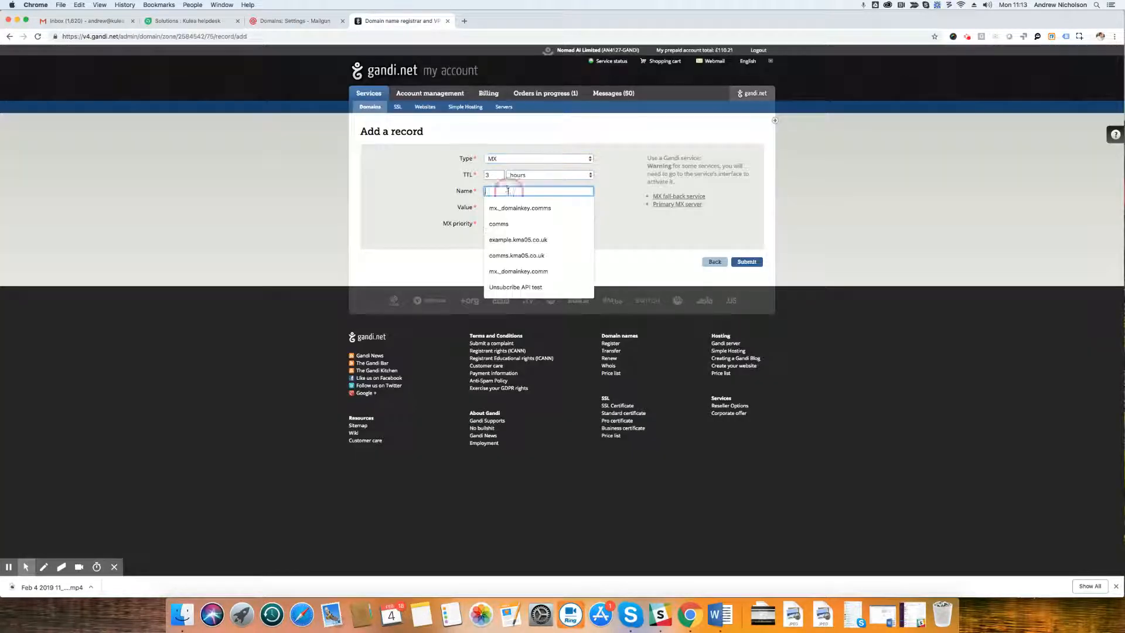
{"action": "type", "text": "comms"}
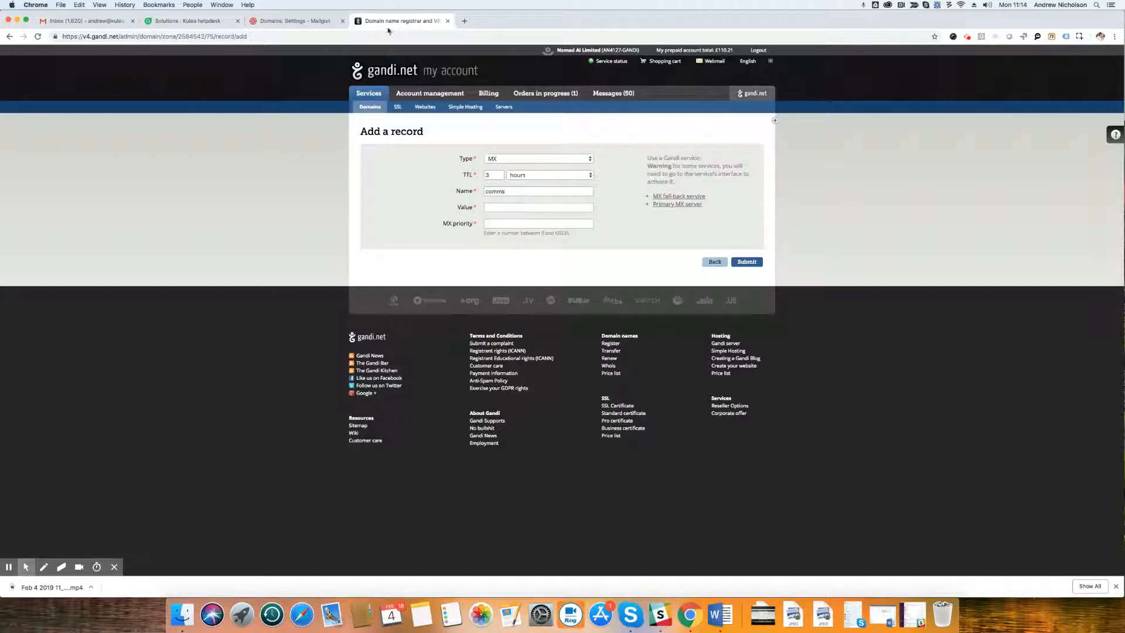
{"action": "mouse_move", "coordinate": [301, 25]}
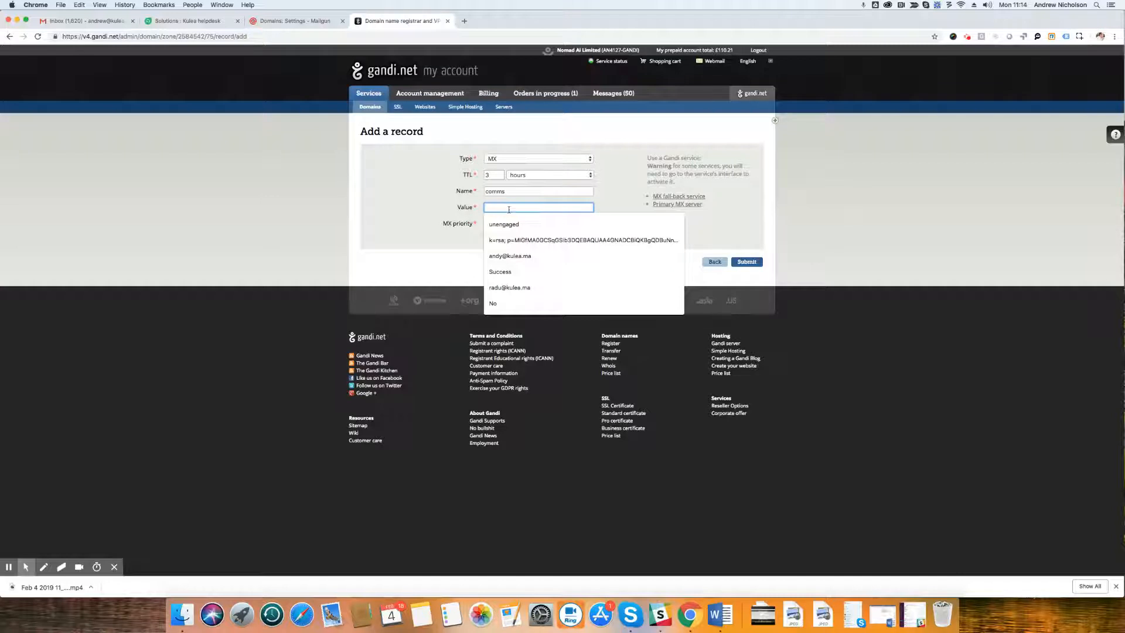
Step: Point it to mxa.mailgun.org. with priority 10 and submit it
{"action": "type", "text": "mxa.mailgun.org."}
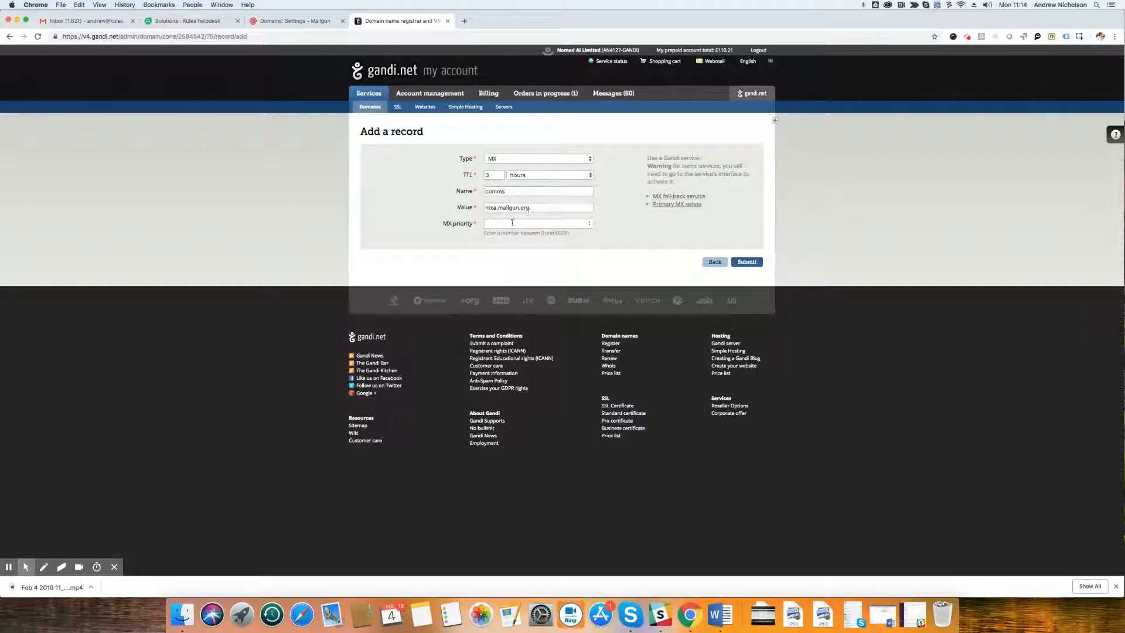
{"action": "type", "text": "10"}
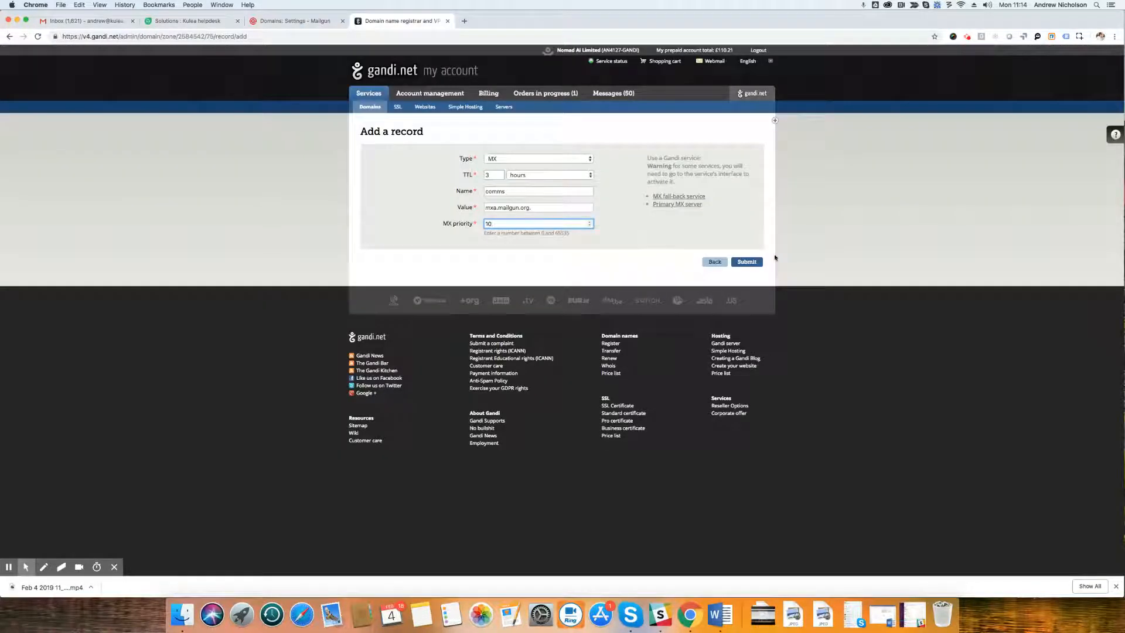
{"action": "left_click", "coordinate": [747, 262]}
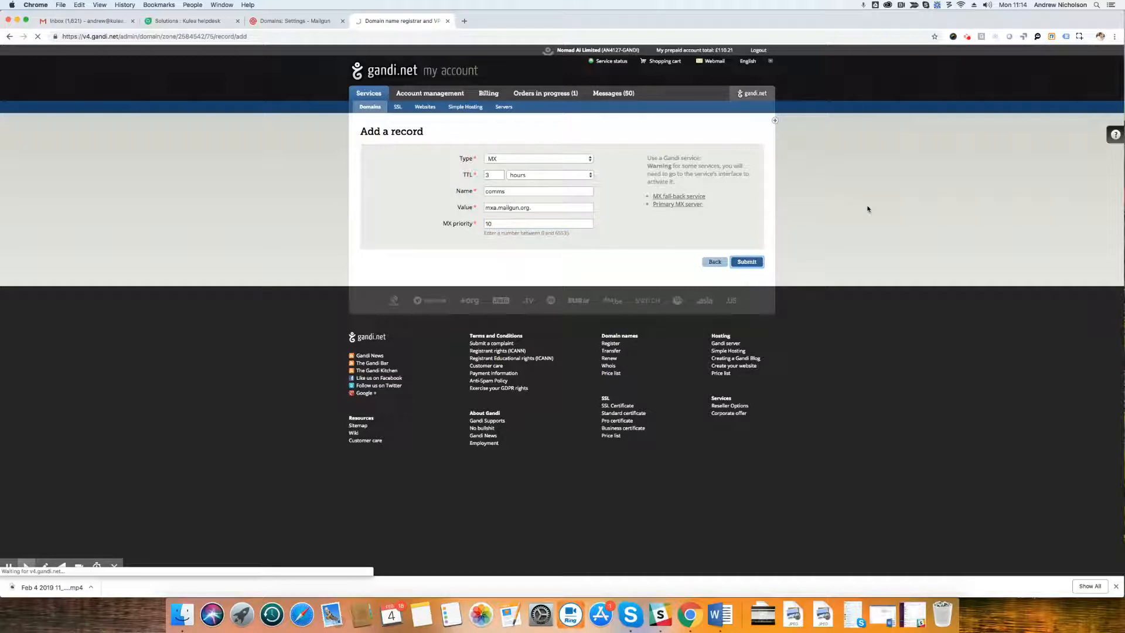
{"action": "left_click", "coordinate": [747, 261]}
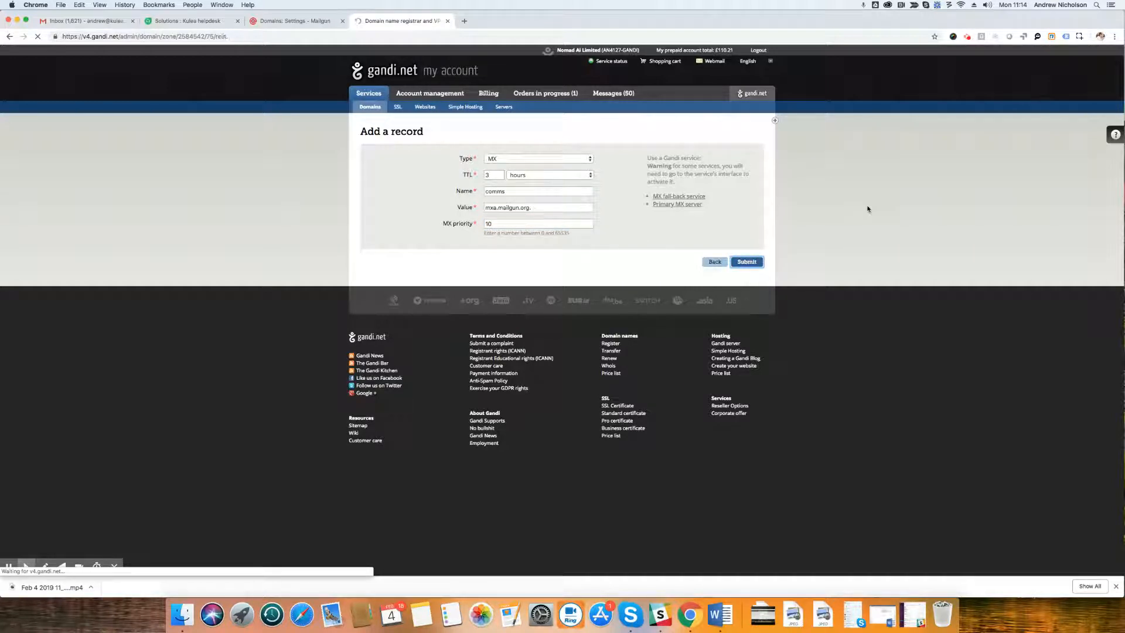
Step: Filter the zone records by comms so the mxa.mailgun.org MX record is listed
{"action": "left_click", "coordinate": [746, 261]}
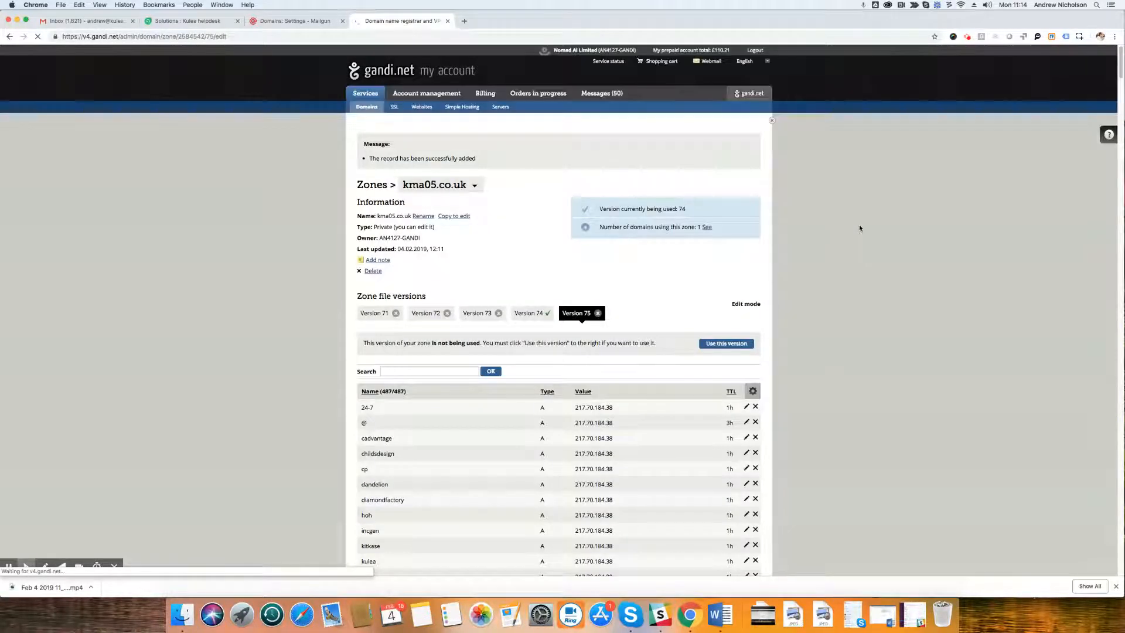
{"action": "type", "text": "comms"}
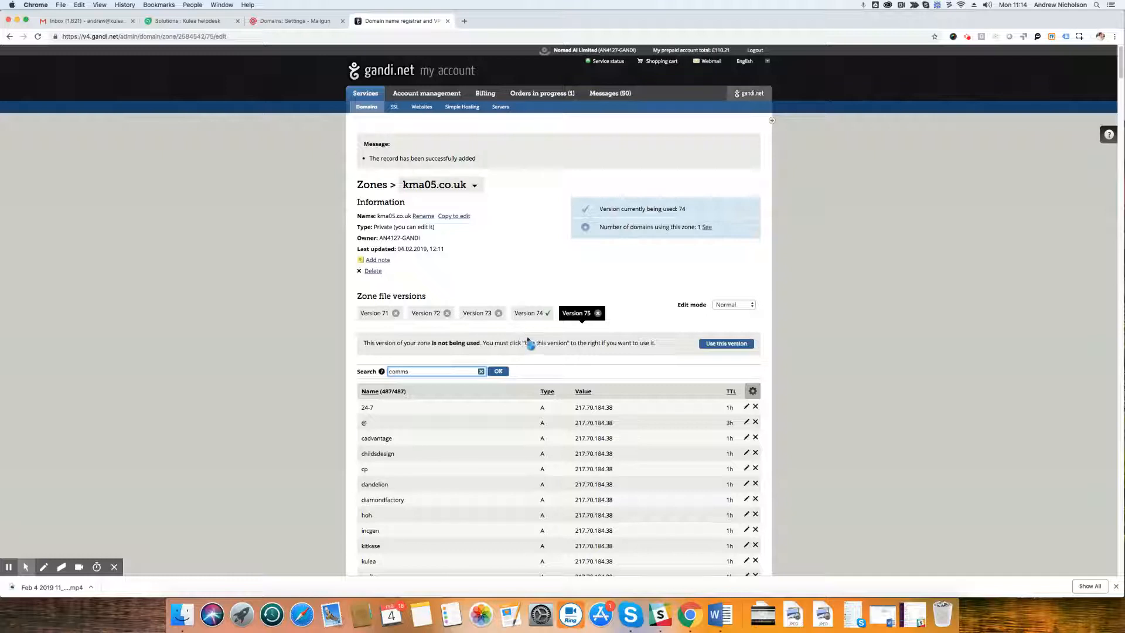
{"action": "left_click", "coordinate": [498, 370]}
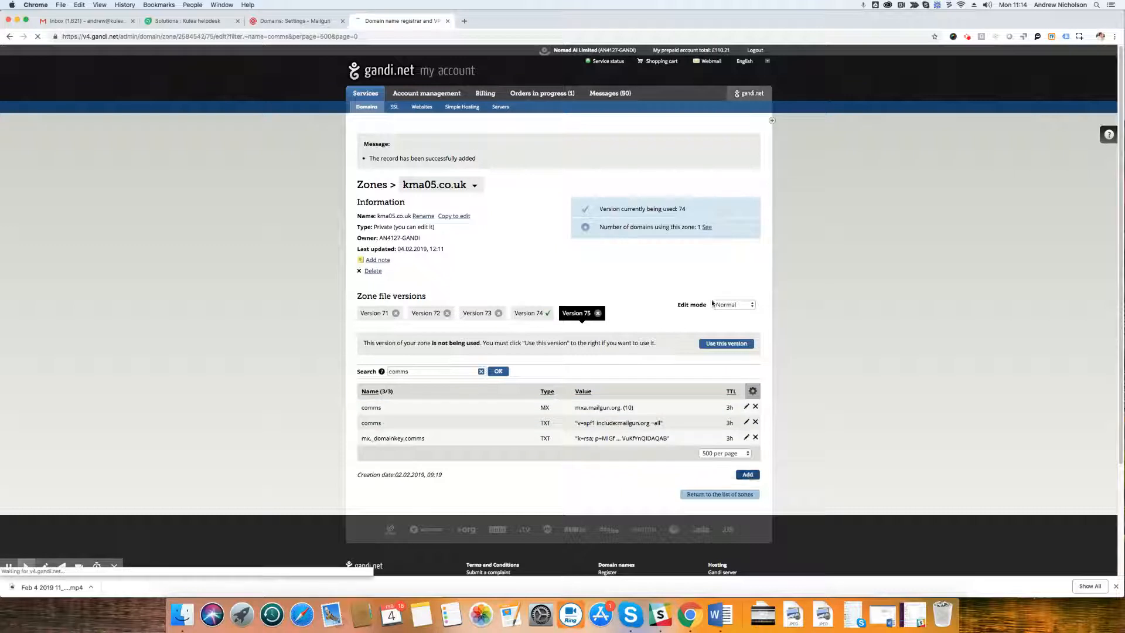
Step: Add a comms MX record pointing to mxb.mailgun.org. with priority 10 and submit it
{"action": "left_click", "coordinate": [748, 474]}
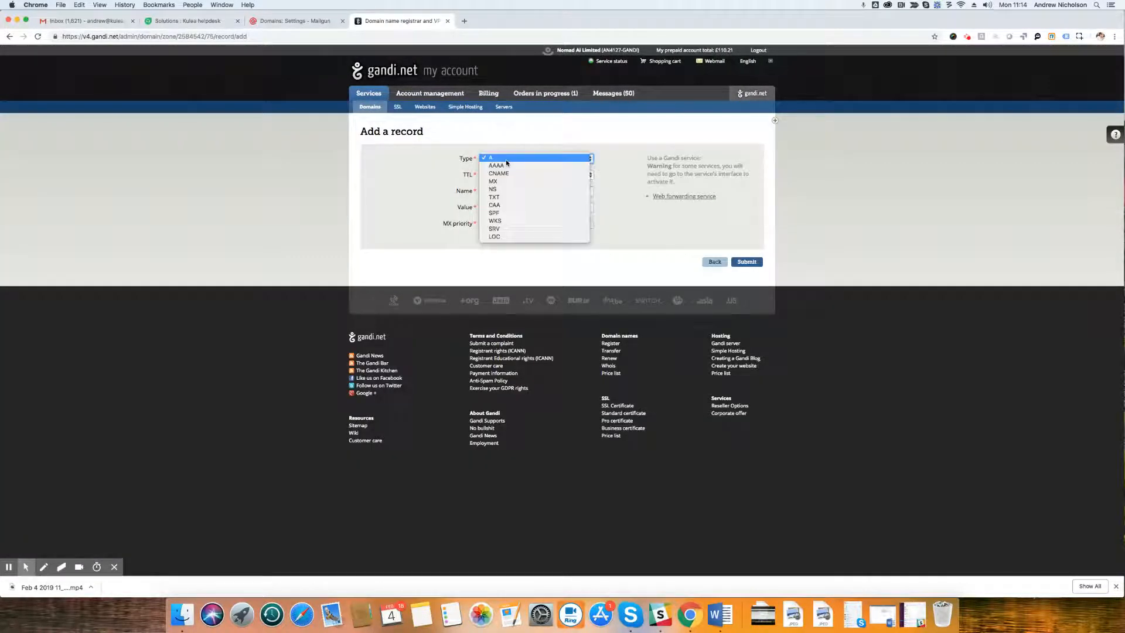
{"action": "left_click", "coordinate": [492, 180]}
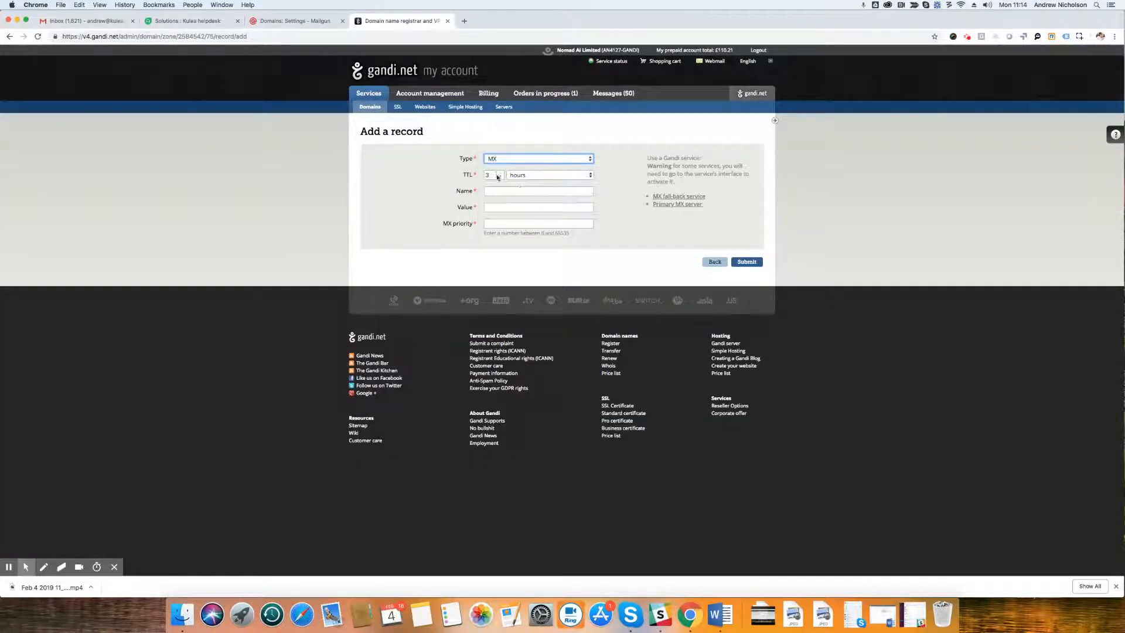
{"action": "type", "text": "comms"}
{"action": "left_click", "coordinate": [538, 206]}
{"action": "type", "text": "mxb.mailgun.org"}
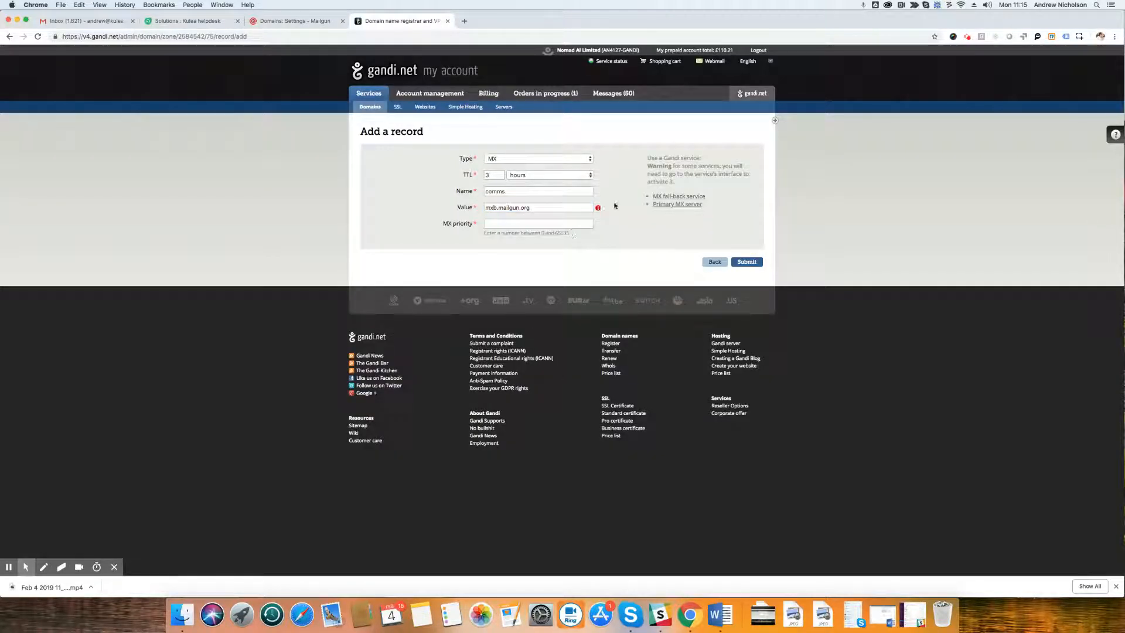
{"action": "mouse_move", "coordinate": [598, 207]}
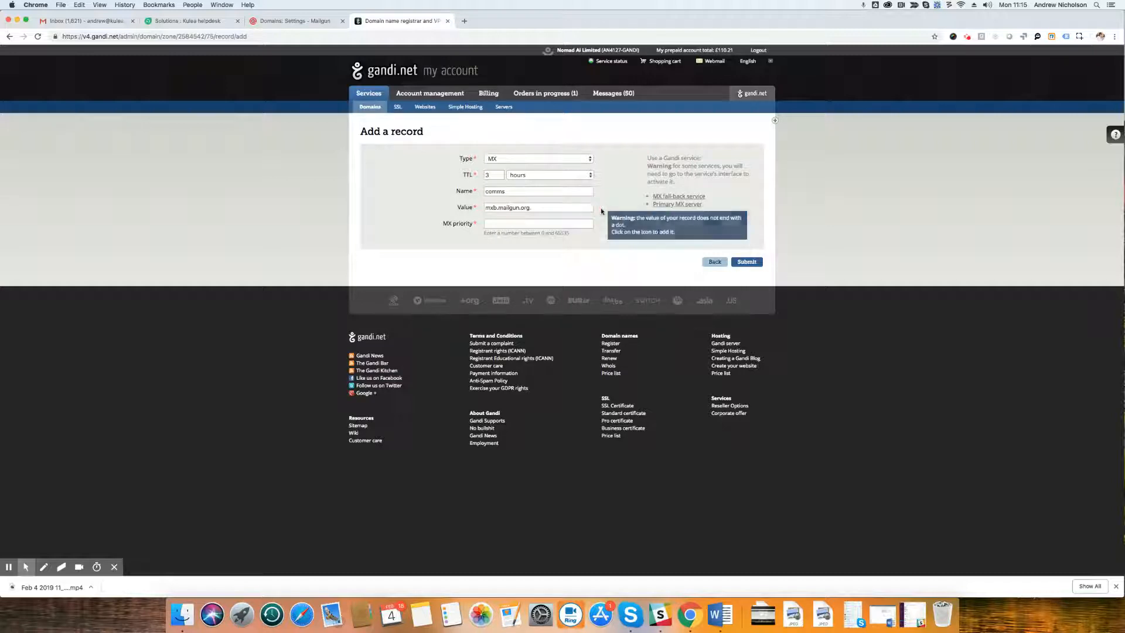
{"action": "left_click", "coordinate": [536, 223]}
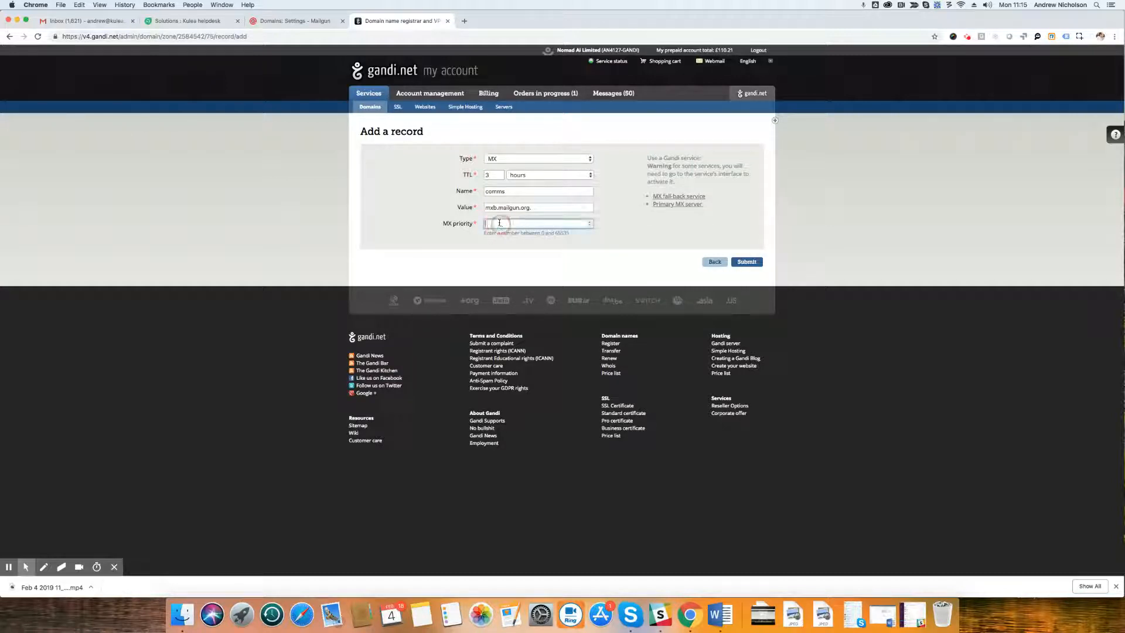
{"action": "type", "text": "10"}
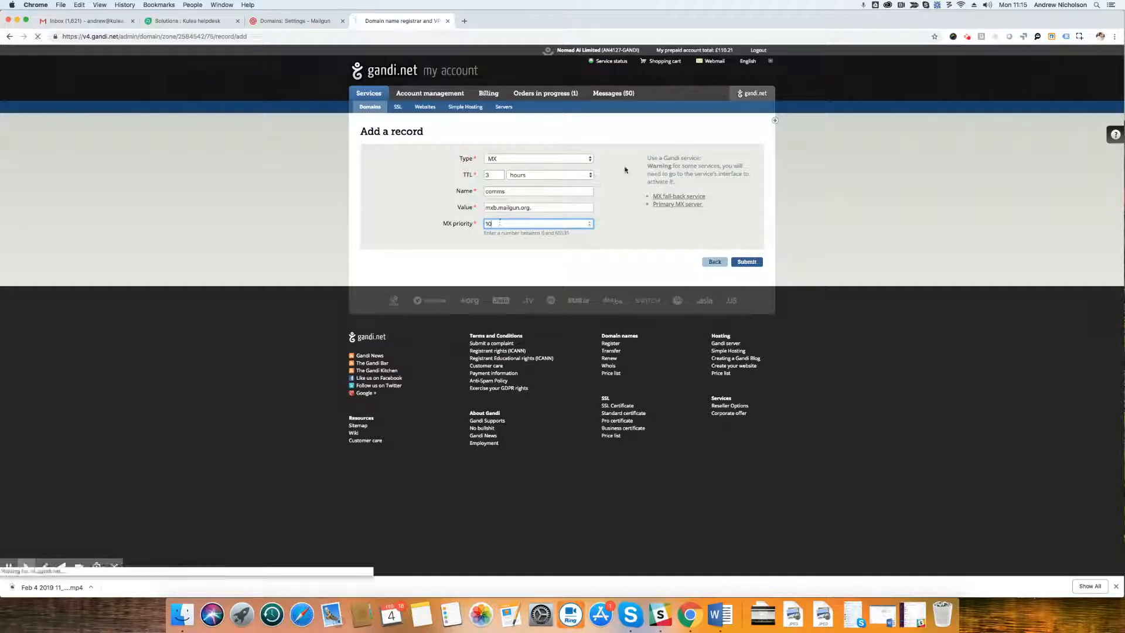
{"action": "left_click", "coordinate": [746, 261]}
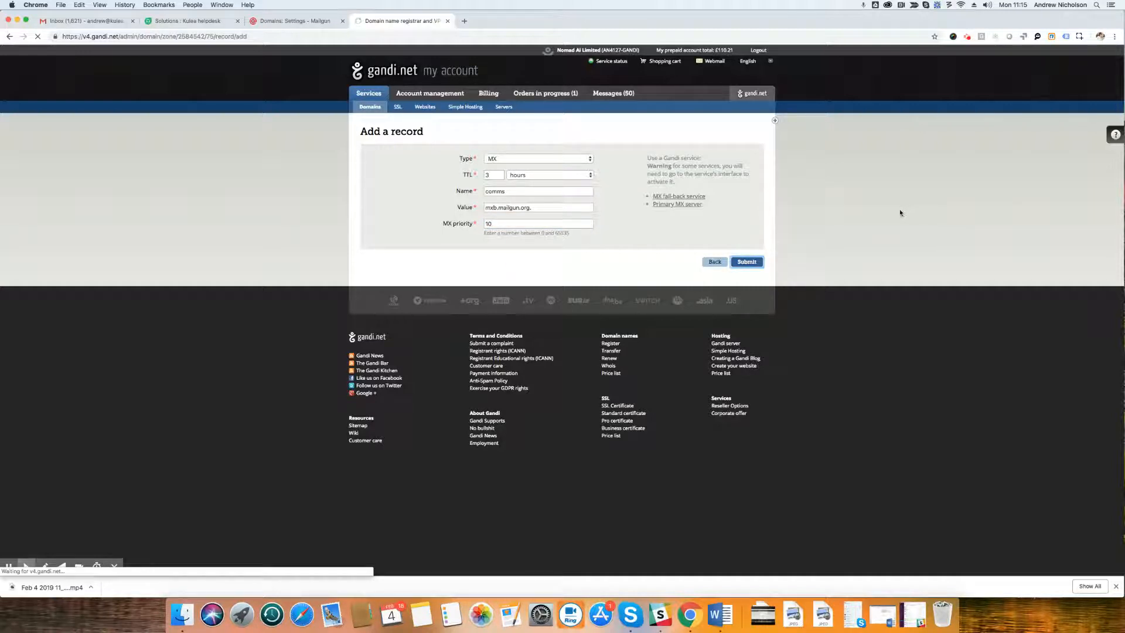
{"action": "left_click", "coordinate": [746, 261]}
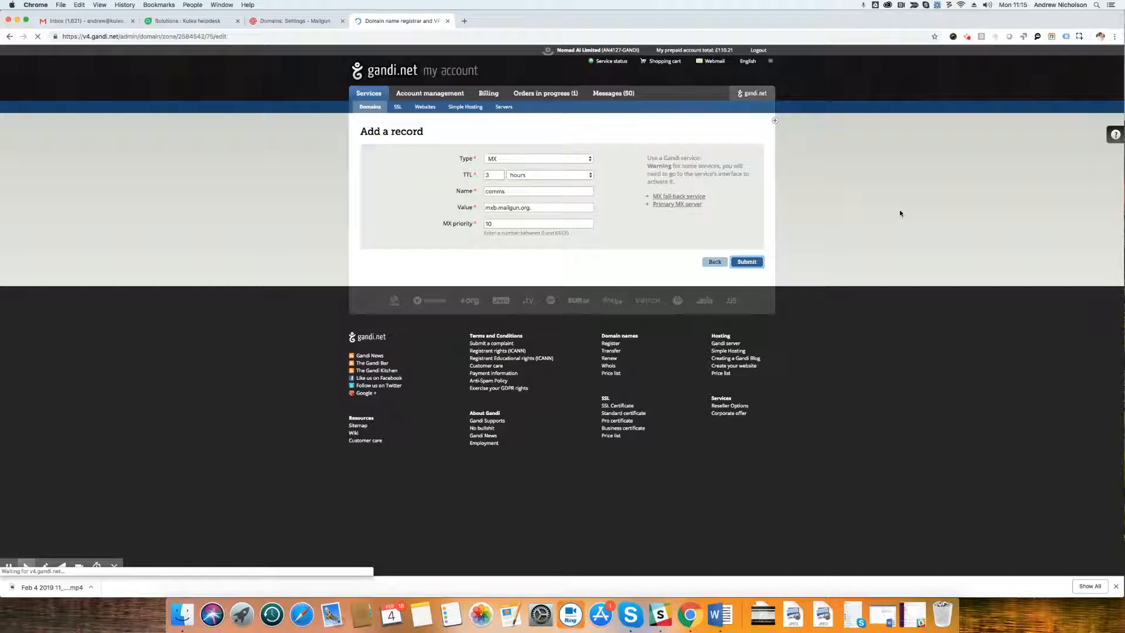
Step: Filter the zone records by comms to list both mxa and mxb MX records
{"action": "left_click", "coordinate": [746, 262]}
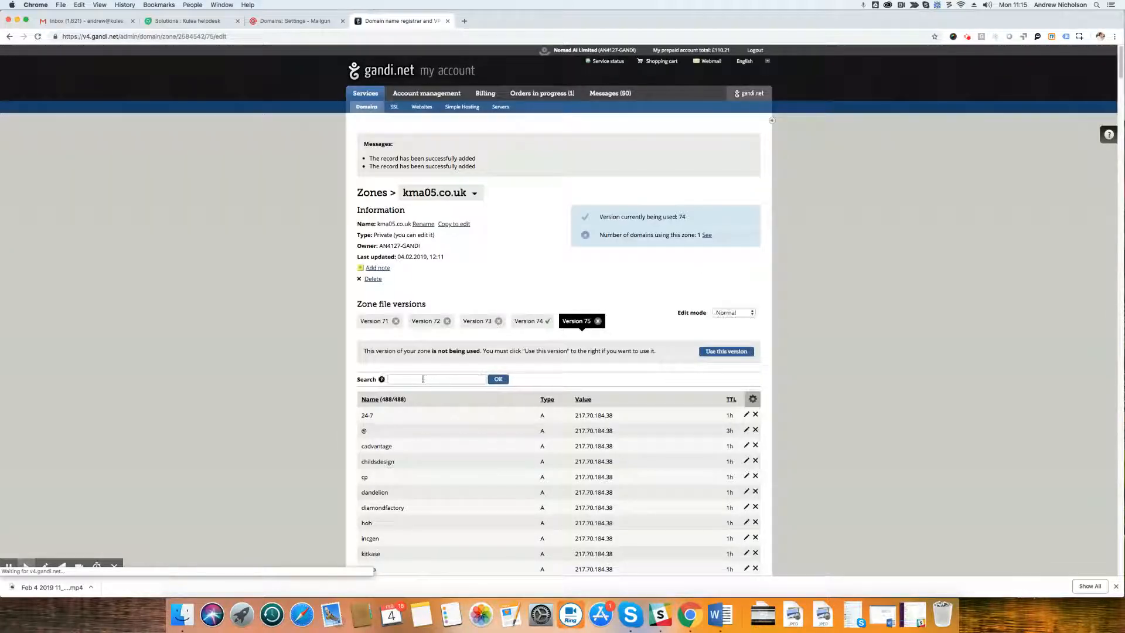
{"action": "type", "text": "comms"}
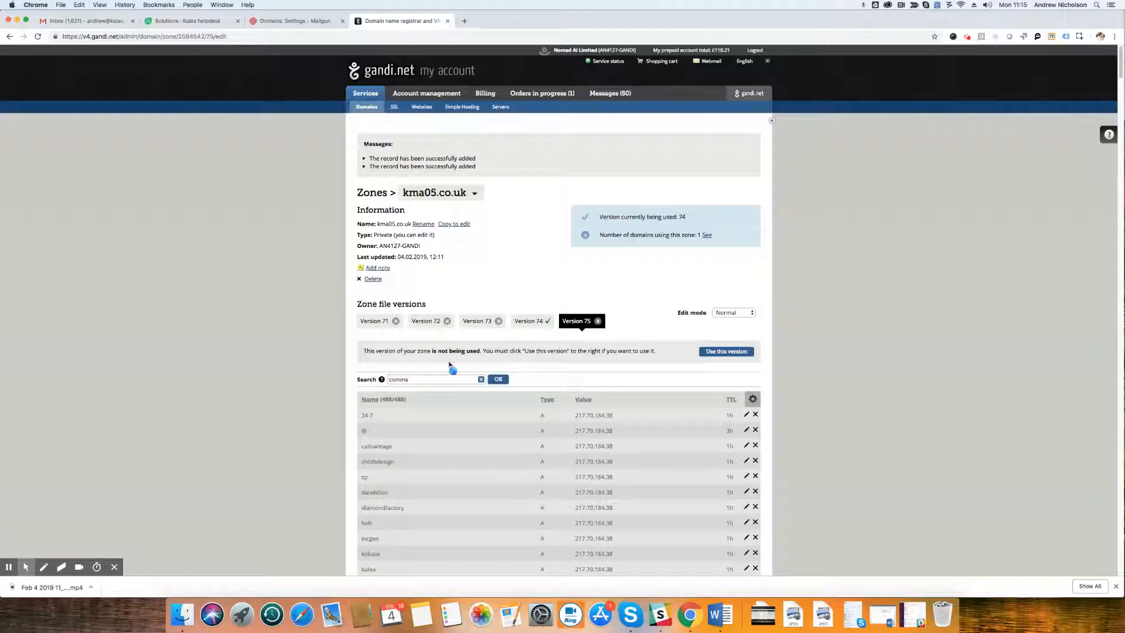
{"action": "left_click", "coordinate": [498, 379]}
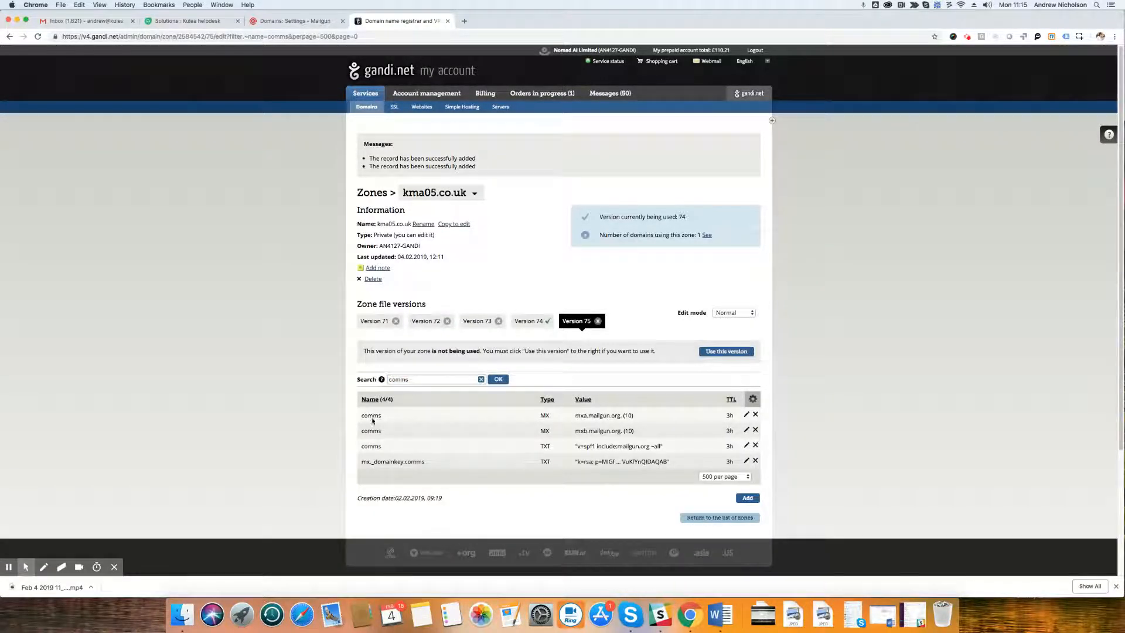
{"action": "mouse_move", "coordinate": [567, 430]}
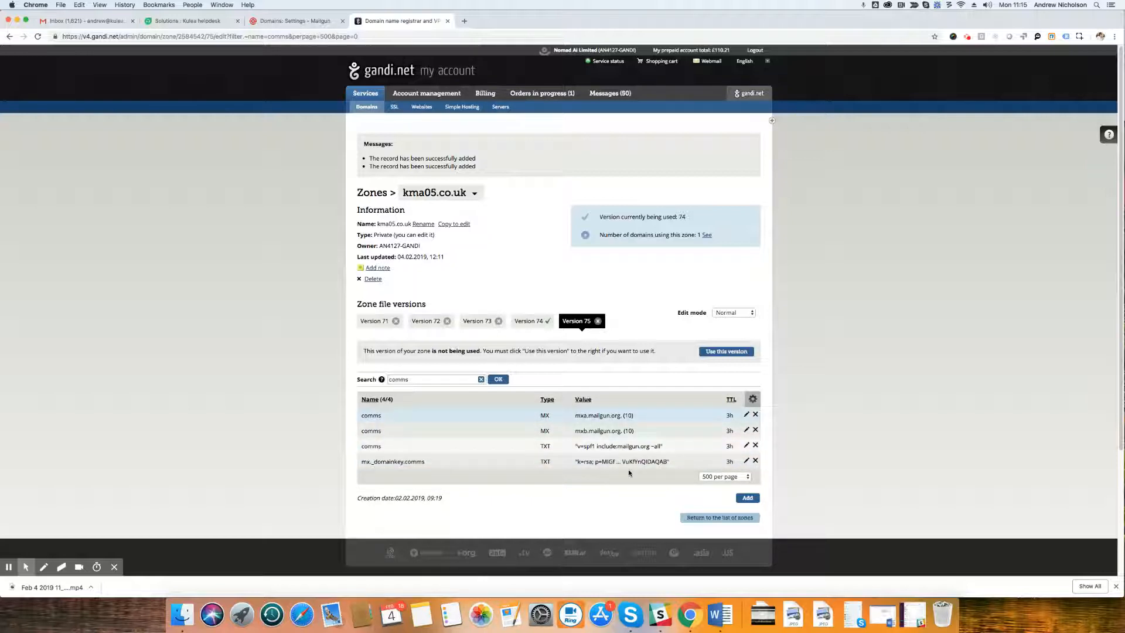
{"action": "mouse_move", "coordinate": [792, 453]}
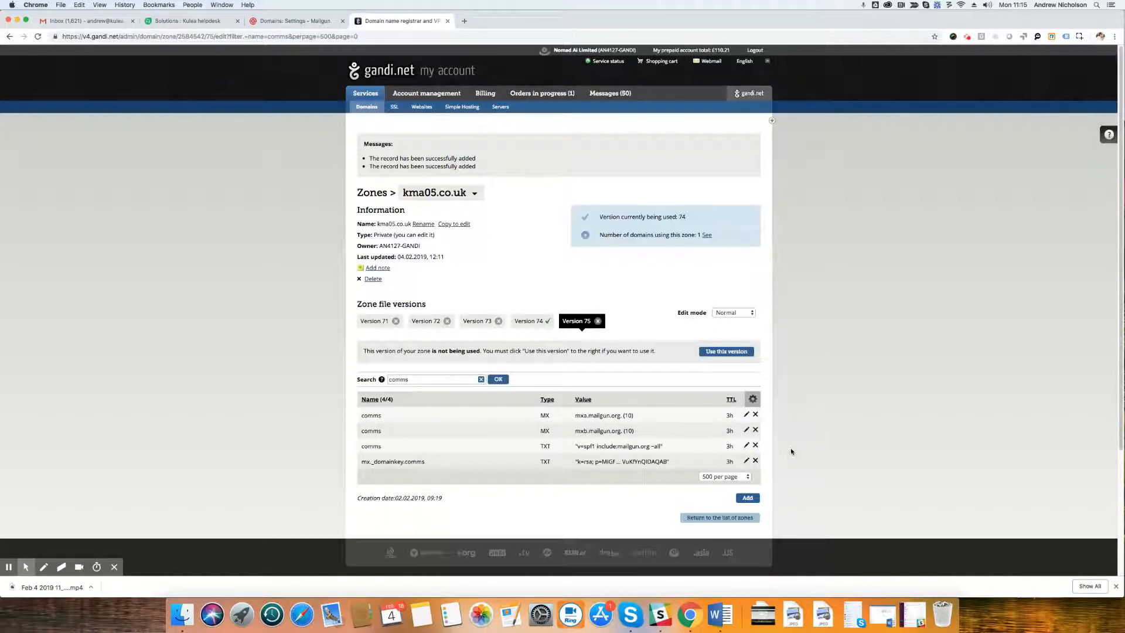
{"action": "mouse_move", "coordinate": [786, 457]}
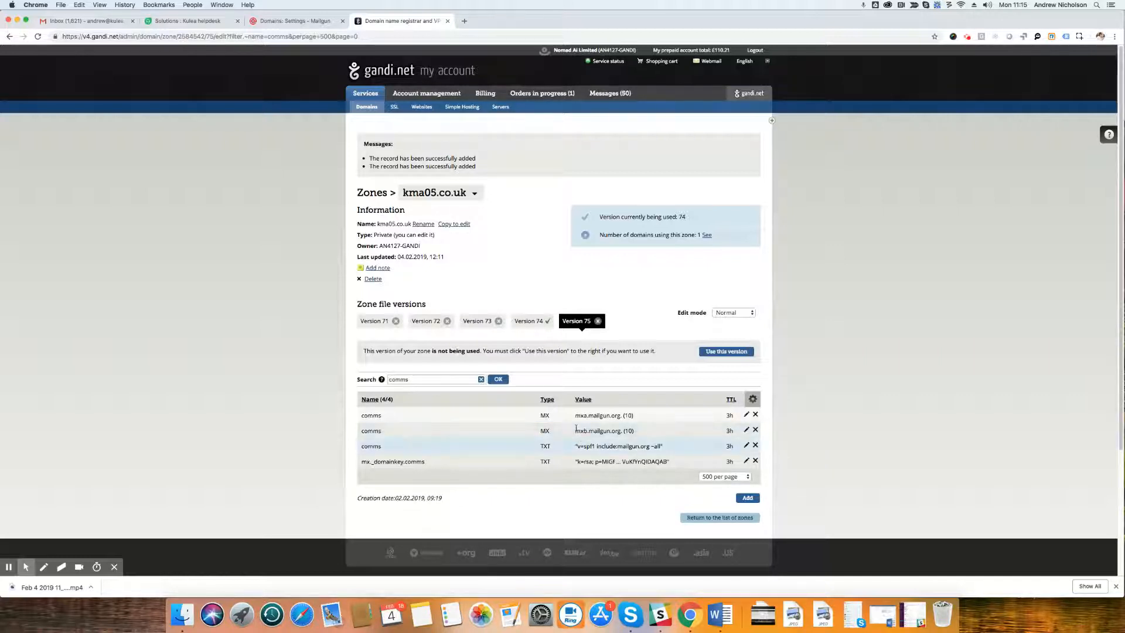
Step: Activate zone version 75 as the version in use and confirm the switch
{"action": "left_click", "coordinate": [726, 352]}
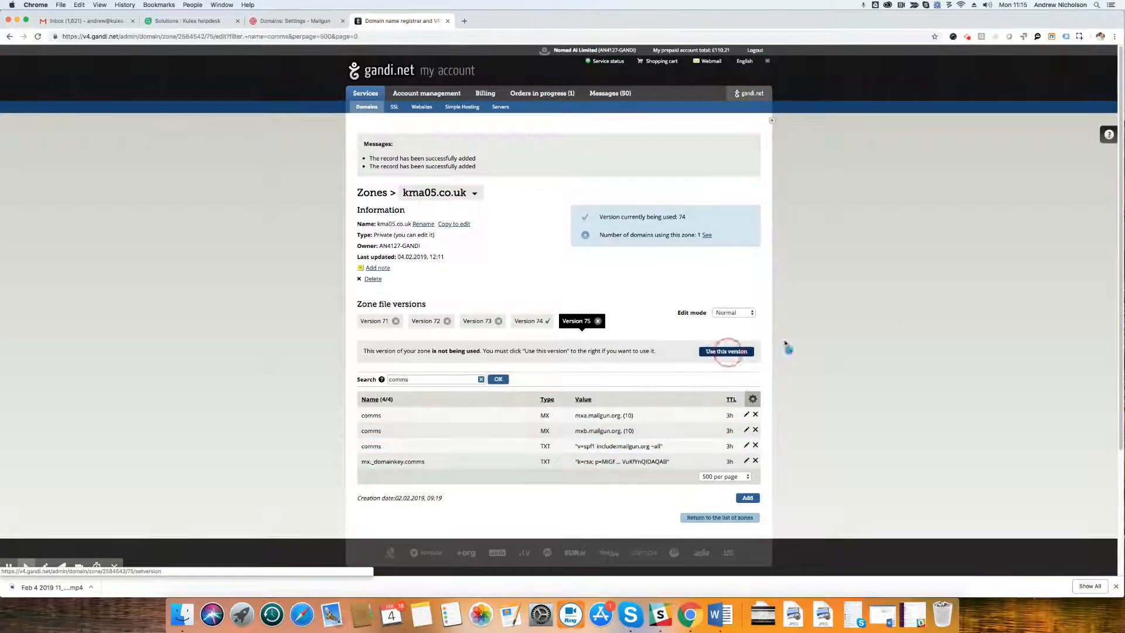
{"action": "left_click", "coordinate": [727, 351]}
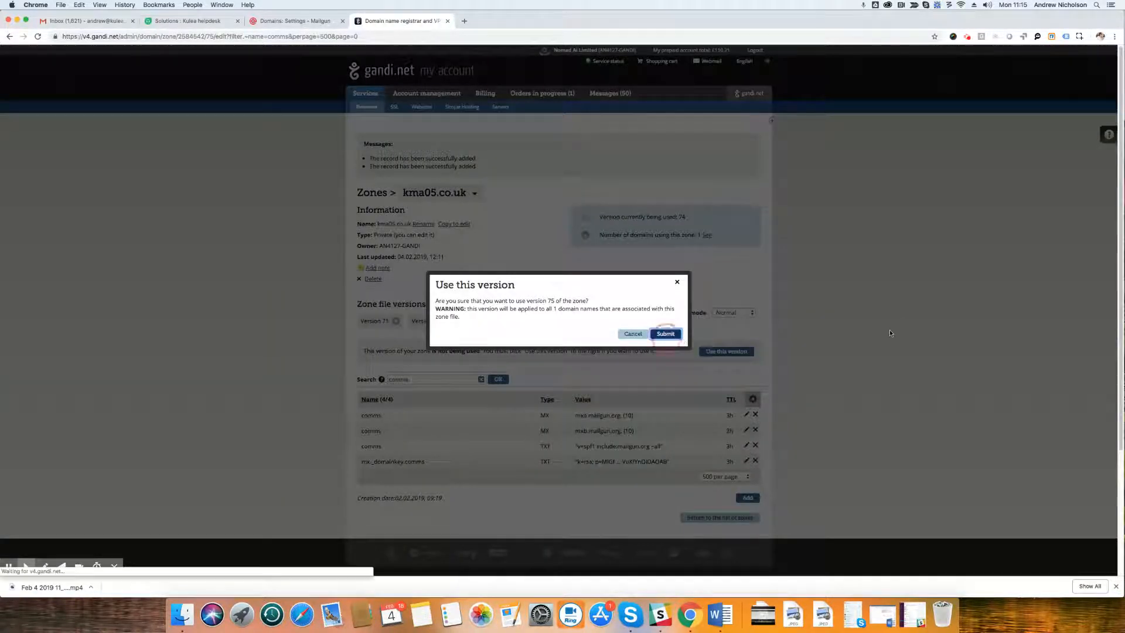
{"action": "left_click", "coordinate": [664, 333]}
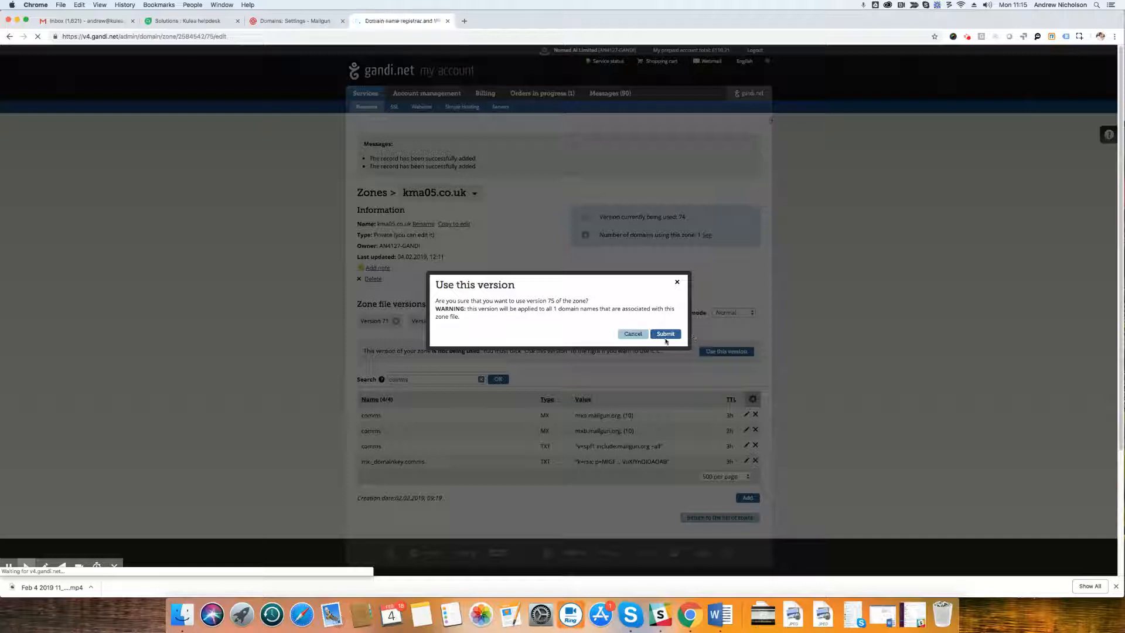
{"action": "left_click", "coordinate": [665, 334]}
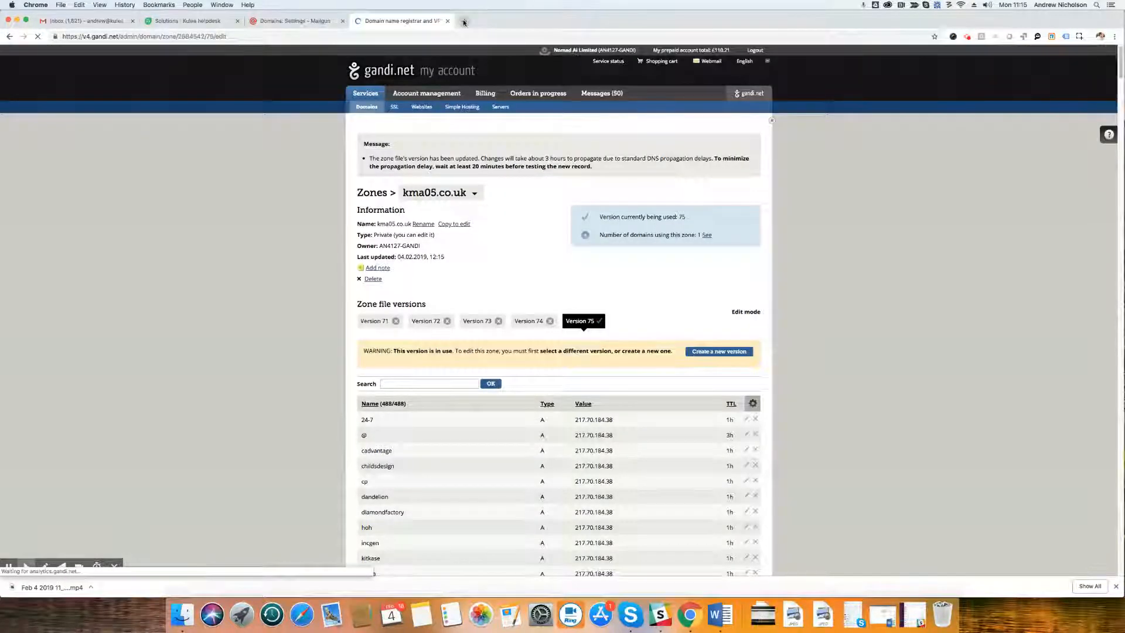
Step: Search Google for mxsupertools and open the MxToolbox SuperTool page
{"action": "type", "text": "ms"}
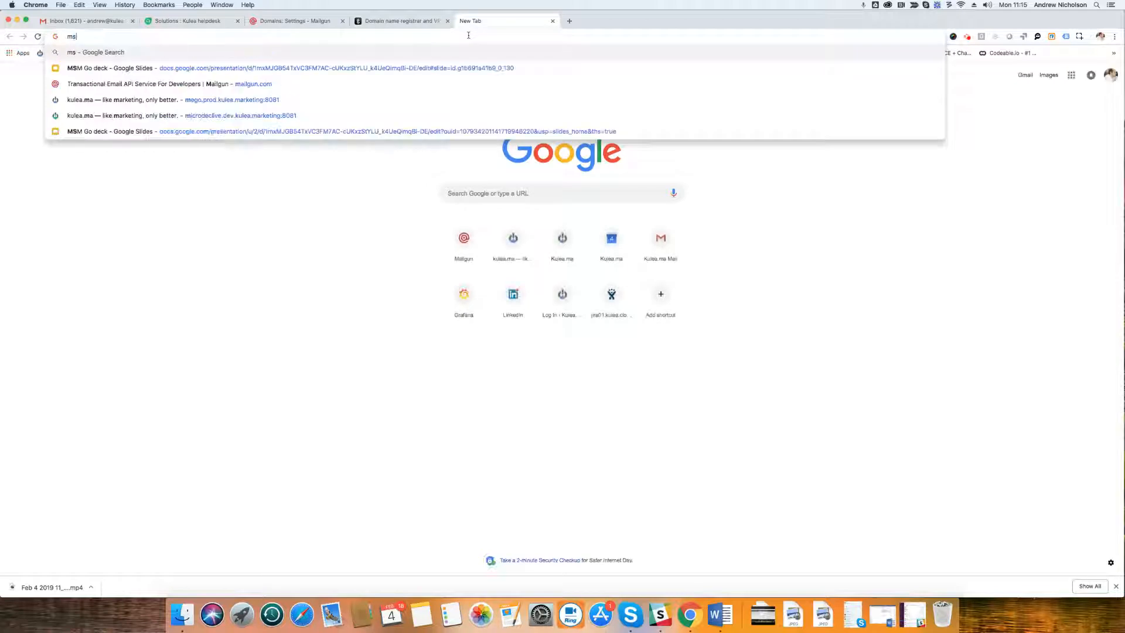
{"action": "type", "text": "xsupertools&oq=mxsupertools&aqs=chrome.0.69i59j0.4174j1j7&sourceid=chrome&ie=UTF-8"}
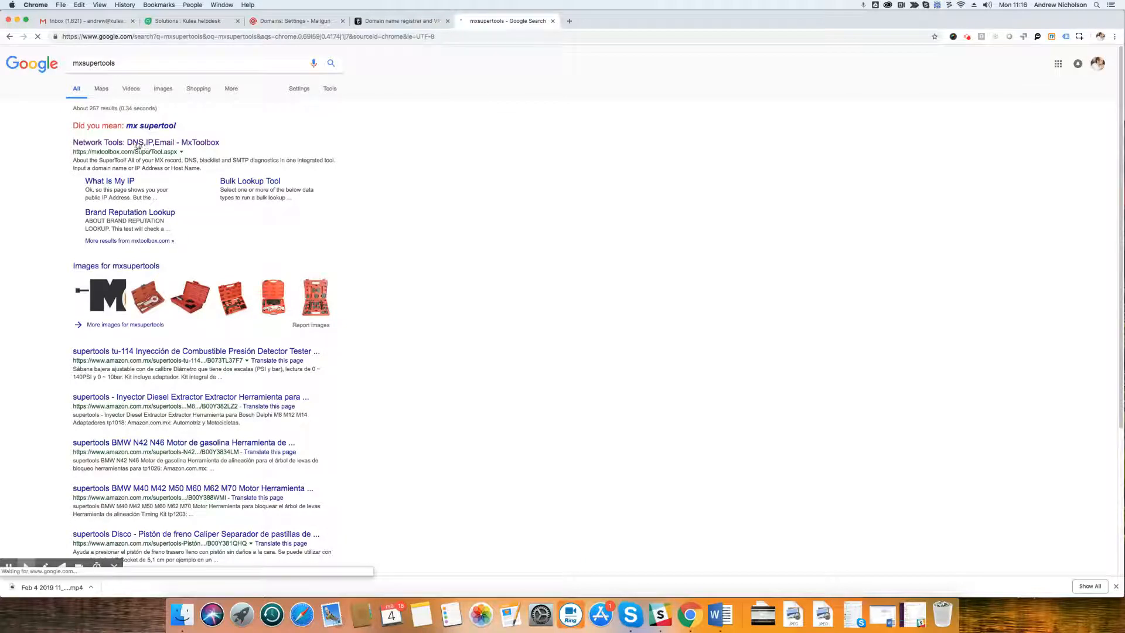
{"action": "left_click", "coordinate": [145, 142]}
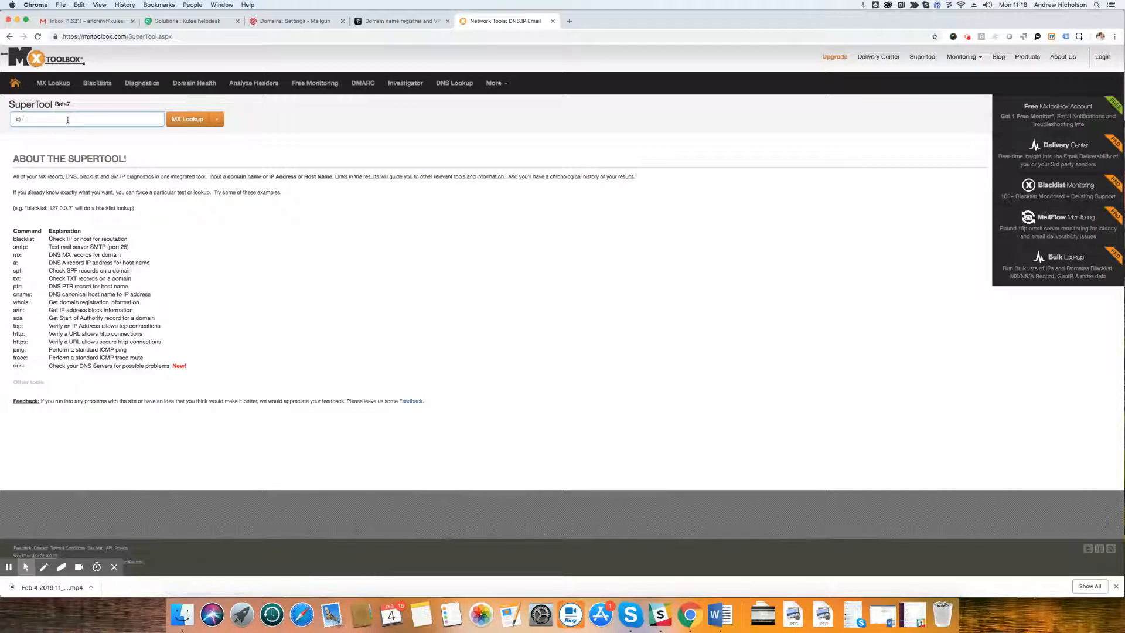
Step: Run an MX lookup for comms.kma05.co.uk, which reports the DNS record not found yet
{"action": "type", "text": "omms."}
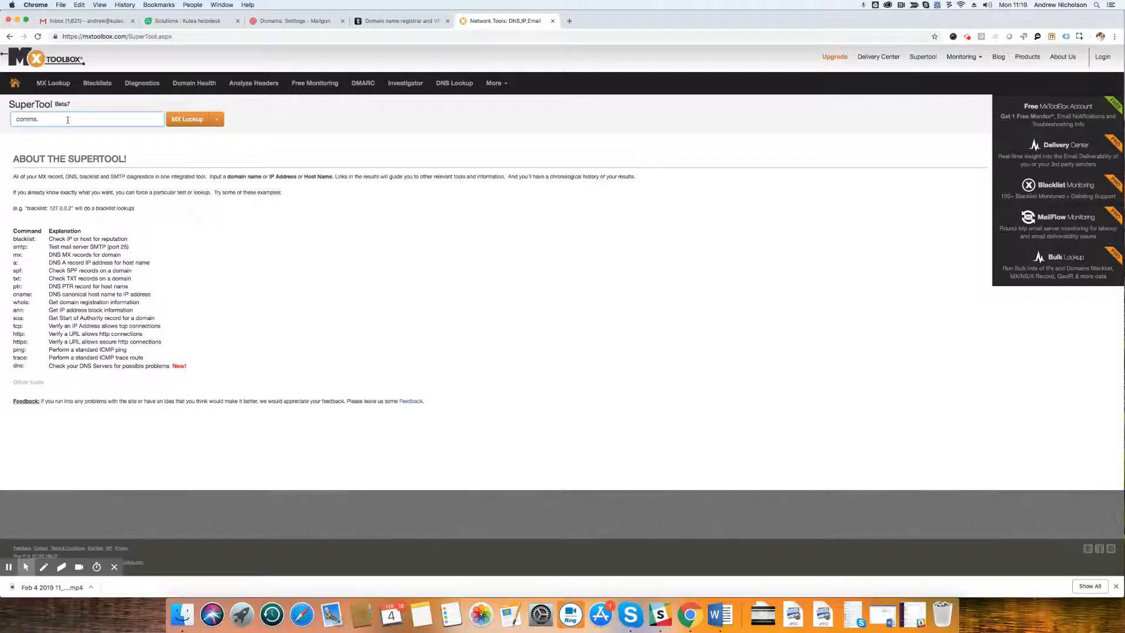
{"action": "type", "text": "kmai"}
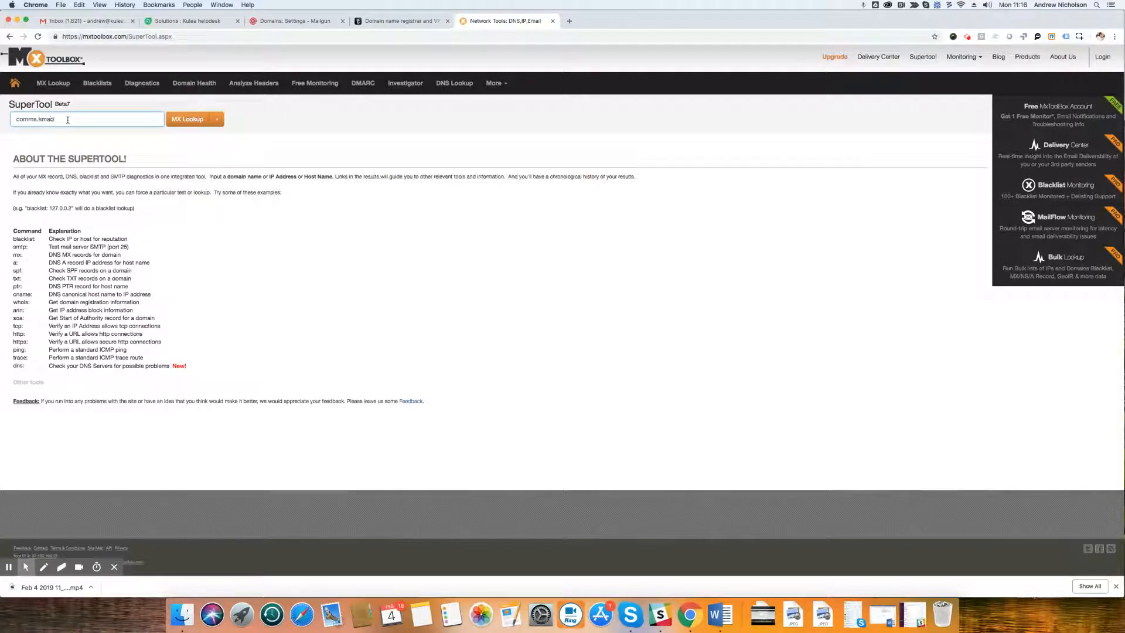
{"action": "key", "text": "Backspace"}
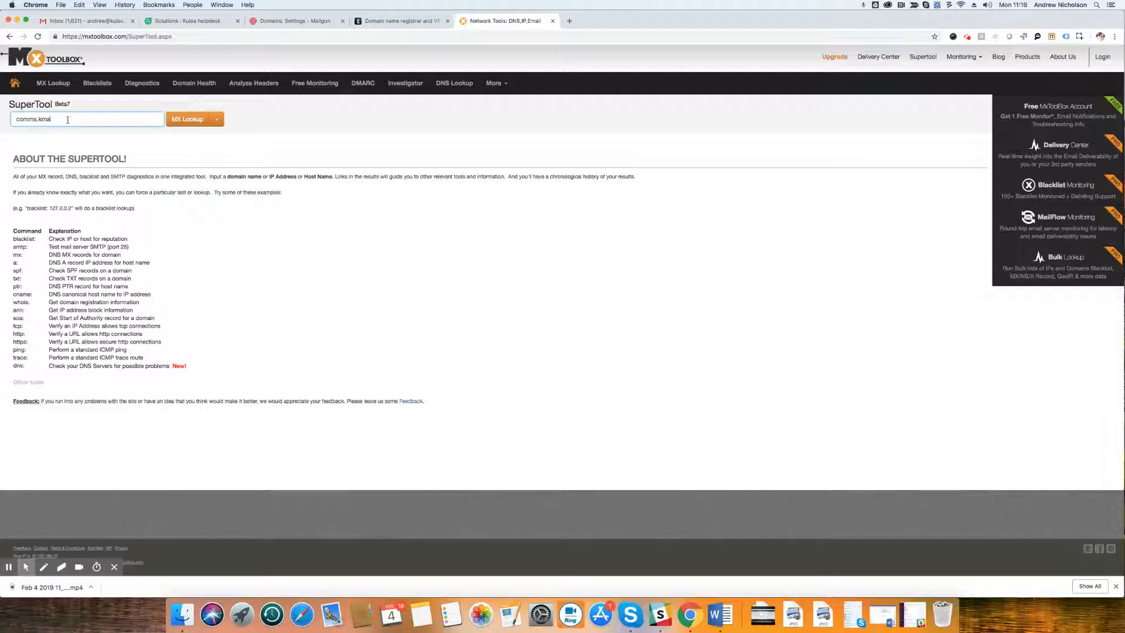
{"action": "type", "text": "05.co"}
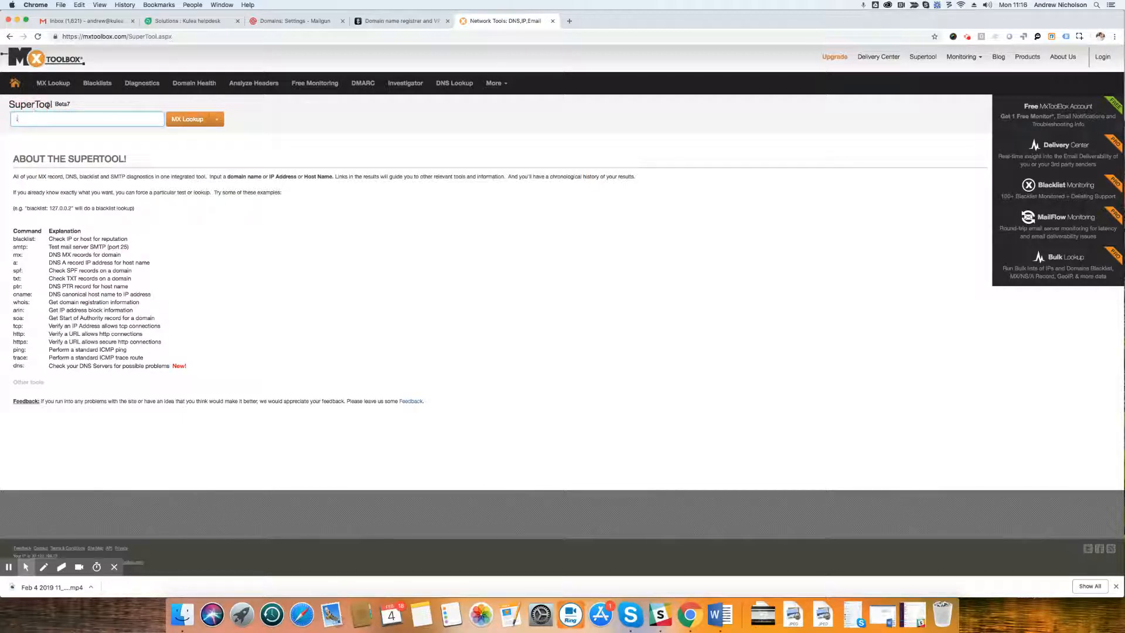
{"action": "type", "text": "comms."}
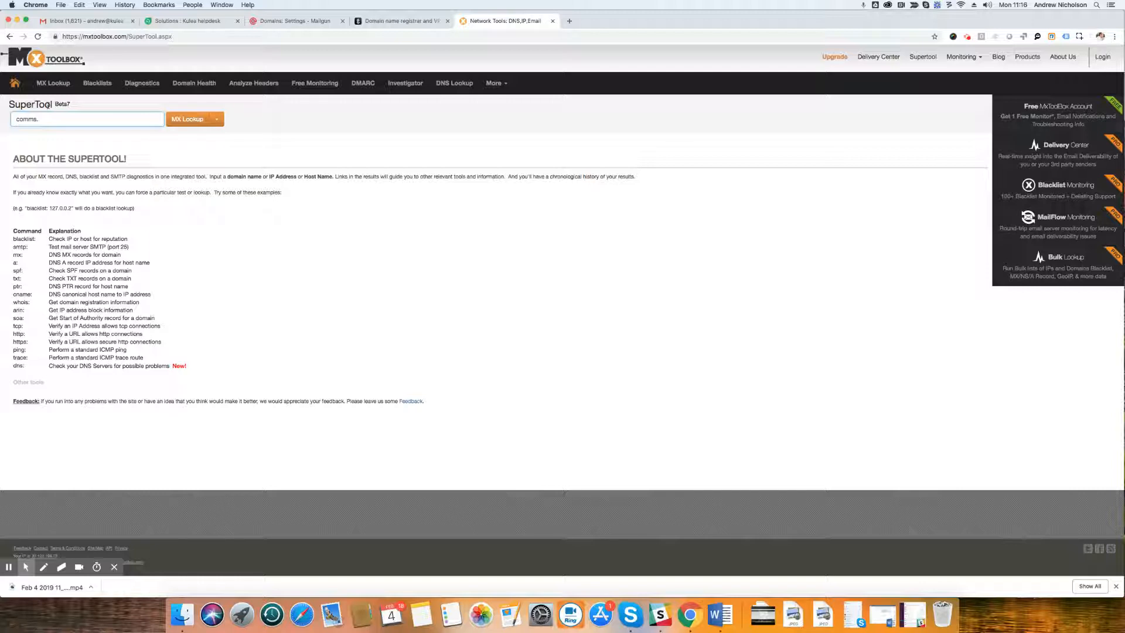
{"action": "type", "text": "kma05.co.uk"}
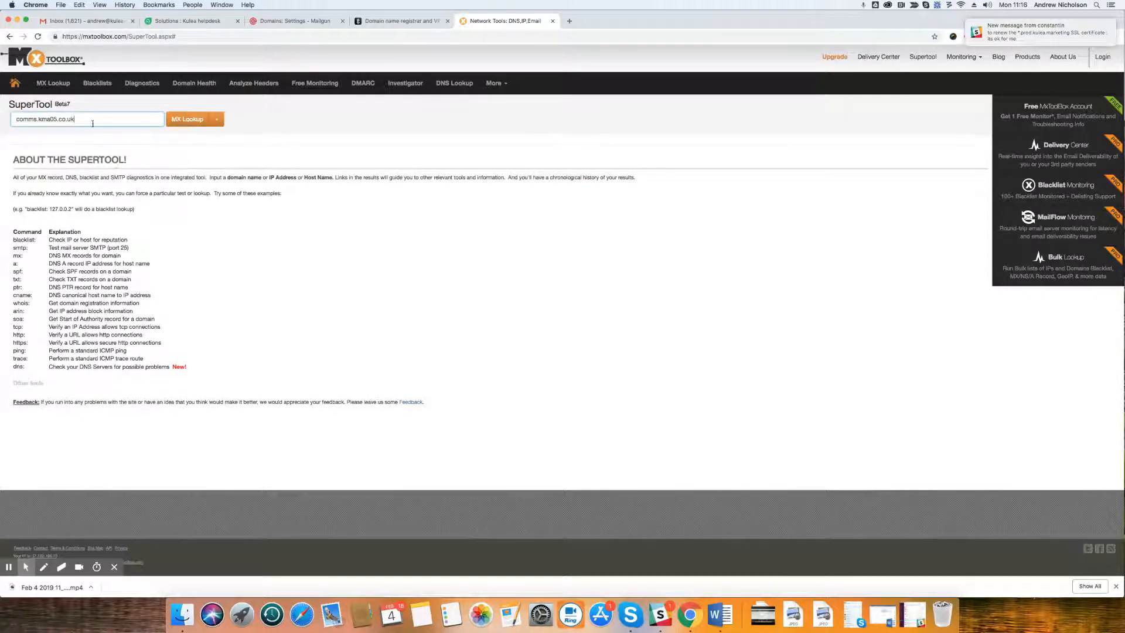
{"action": "left_click", "coordinate": [189, 118]}
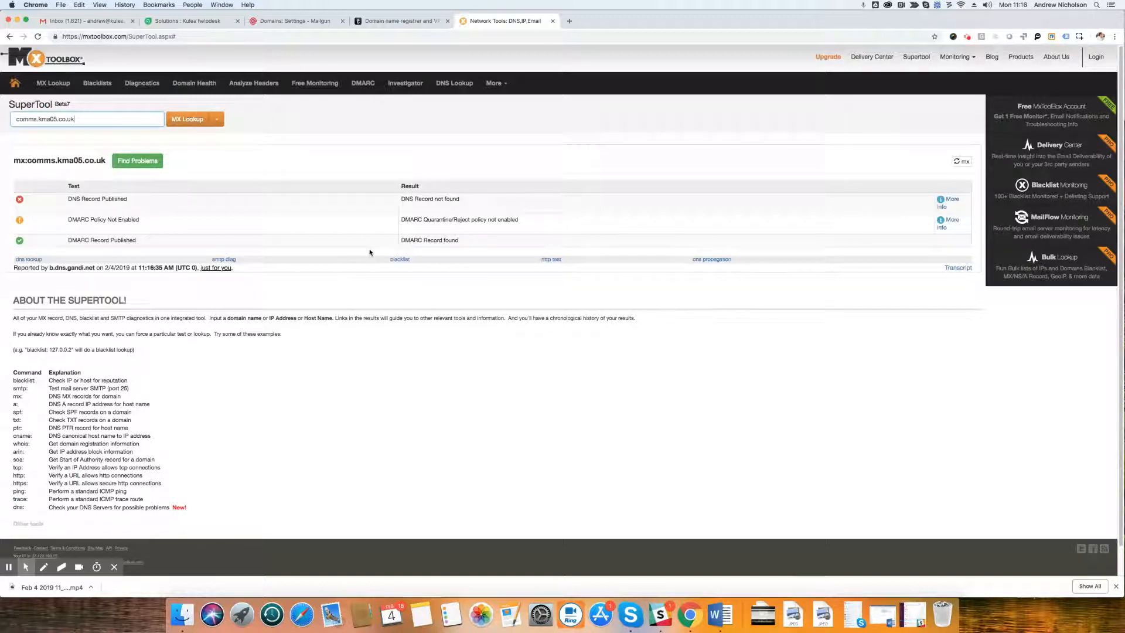
{"action": "mouse_move", "coordinate": [846, 105]}
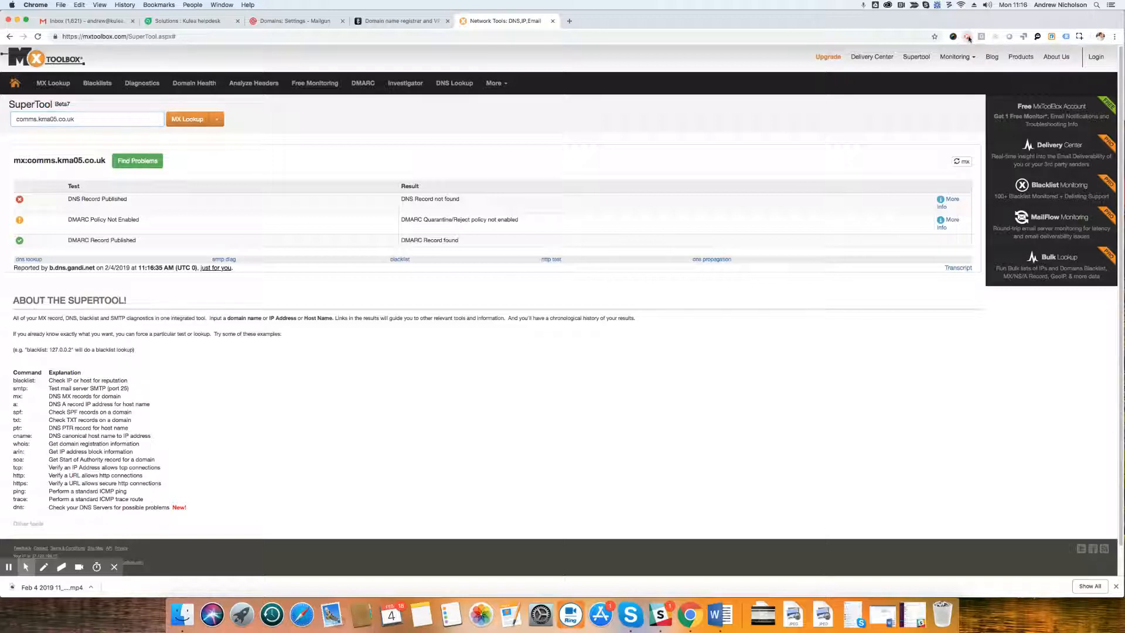
{"action": "left_click", "coordinate": [968, 36]}
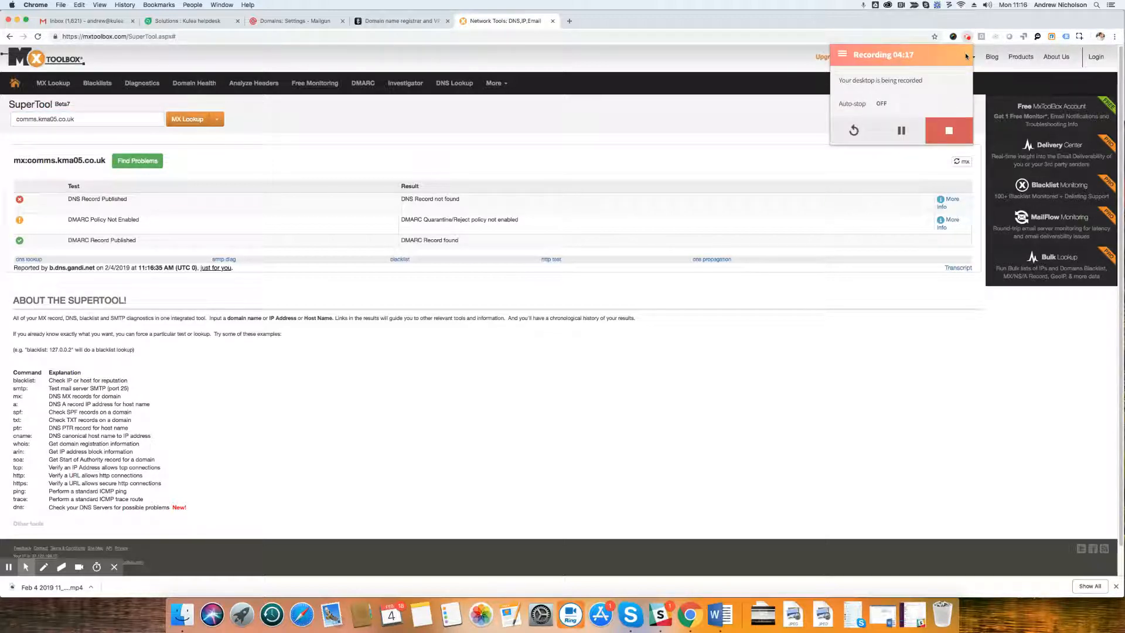